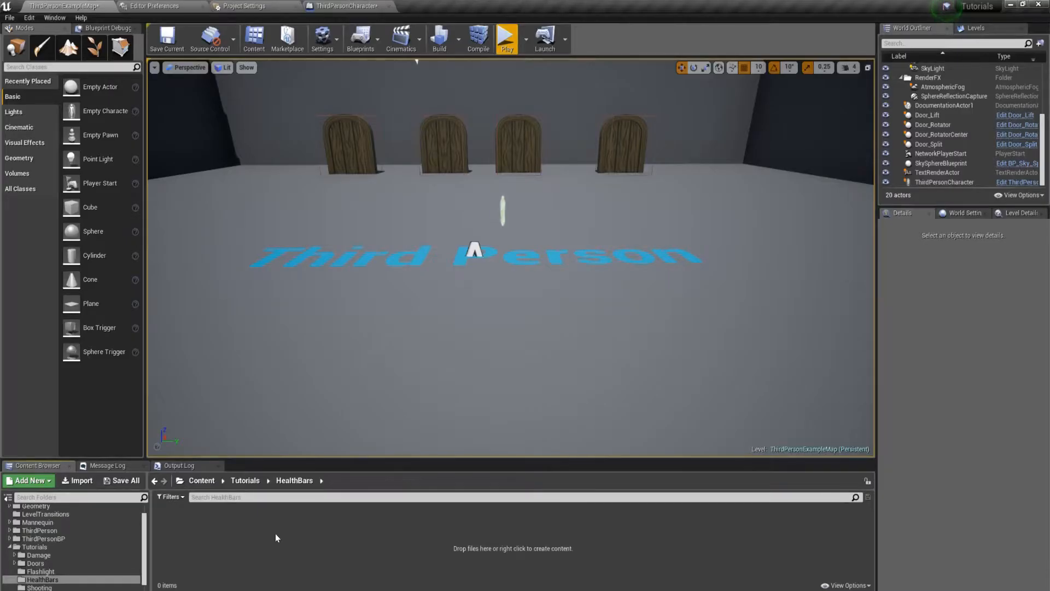
Step: Create a new Widget Blueprint in the HealthBars content folder
right_click(274, 538)
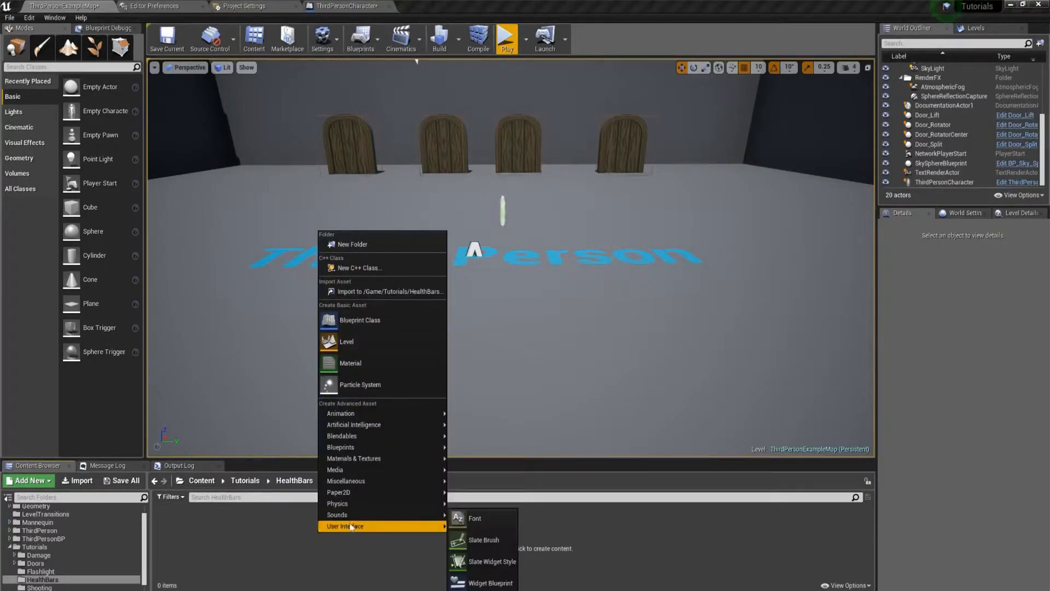
left_click(494, 582)
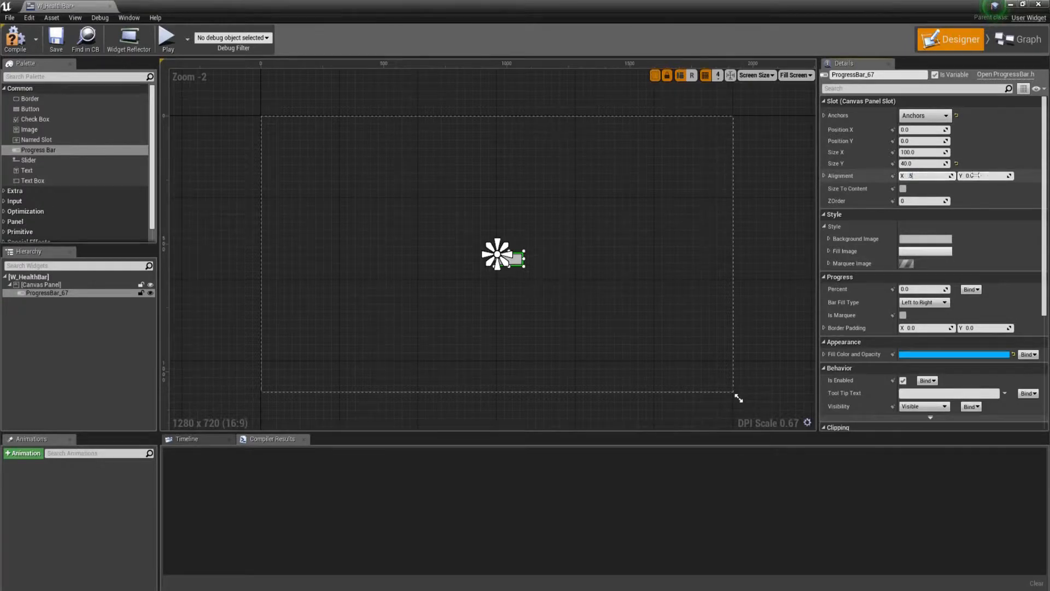
Step: Set the progress bar's Alignment X to 0.5 and Size X to 300
type("0.5")
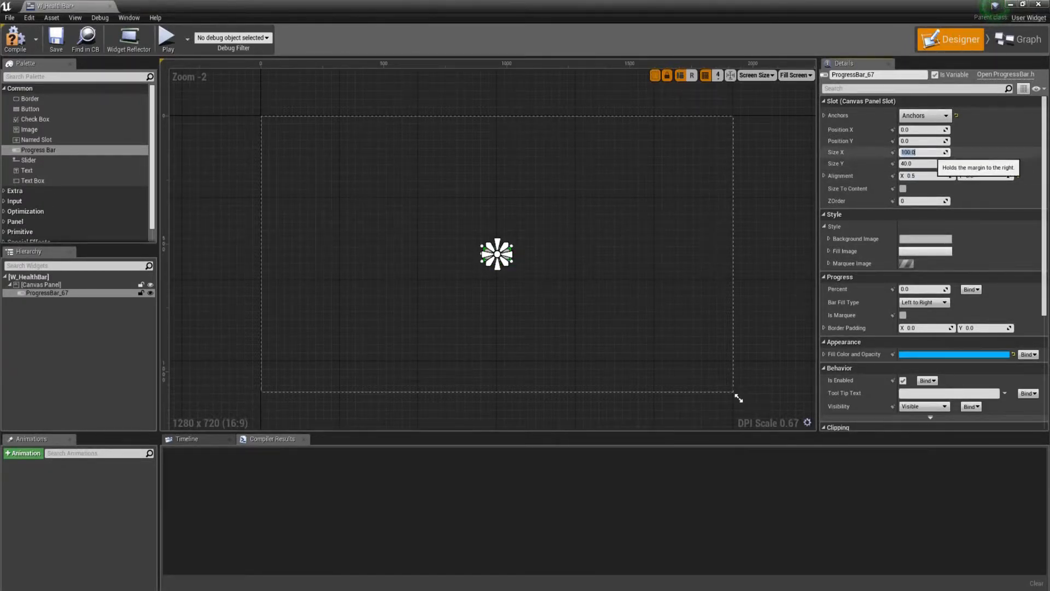
type("300.0")
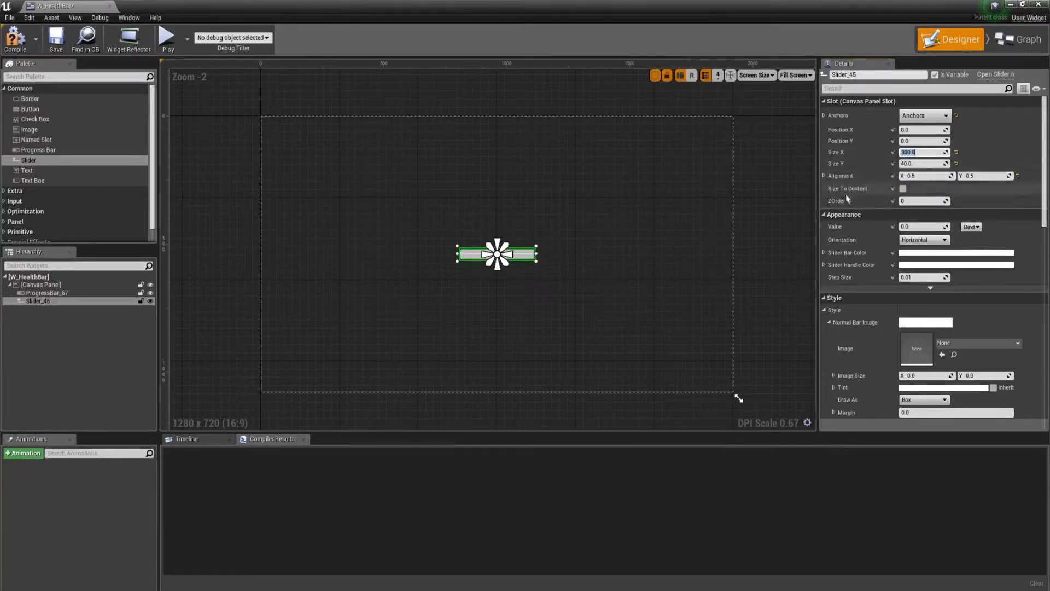
Step: Scroll the slider's Details down to the Style section
scroll("down", 3)
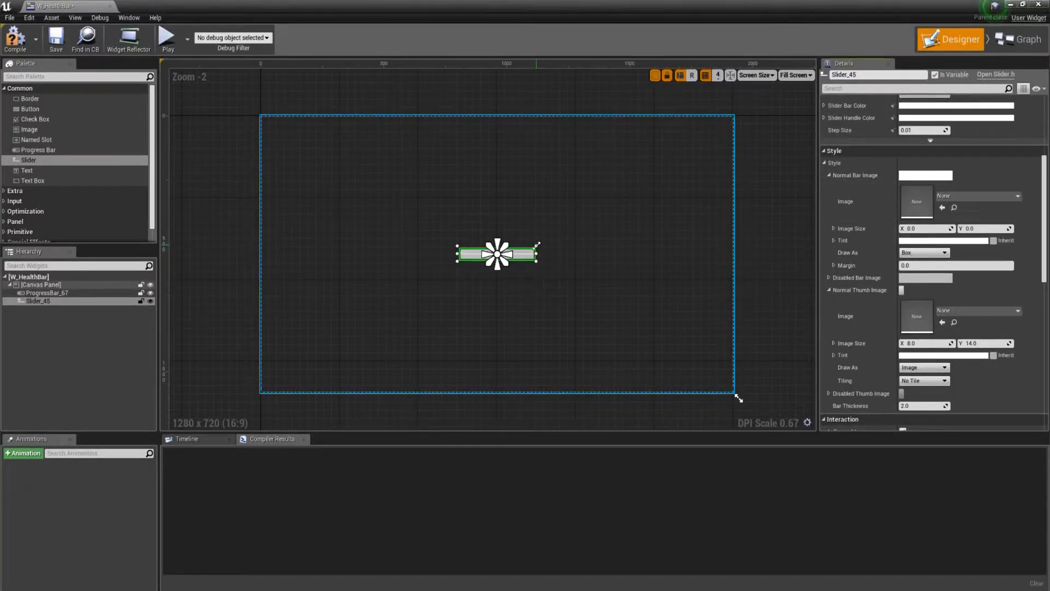
mouse_move(590, 255)
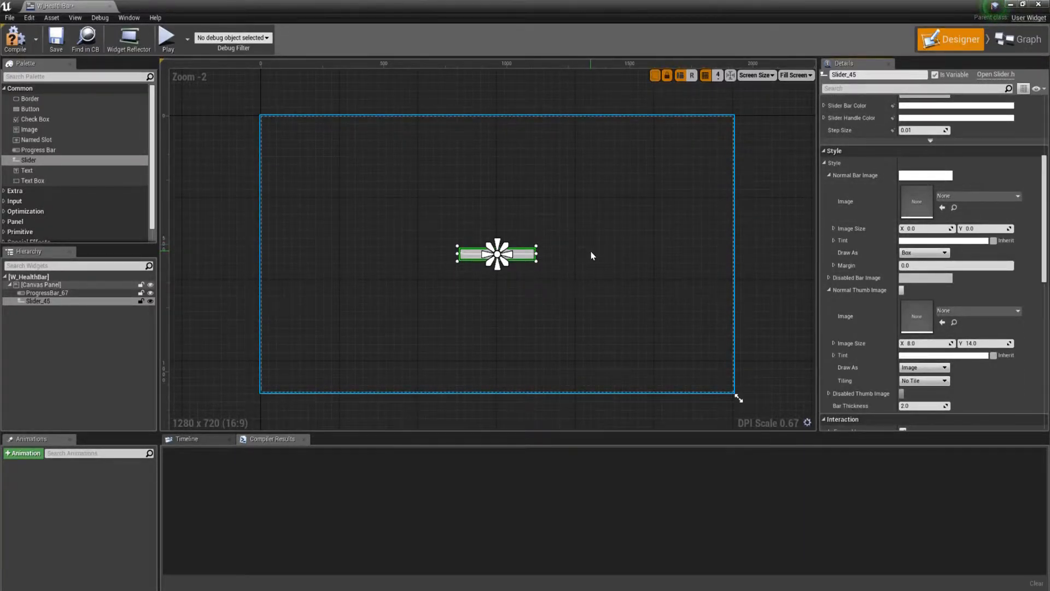
scroll("down", 3)
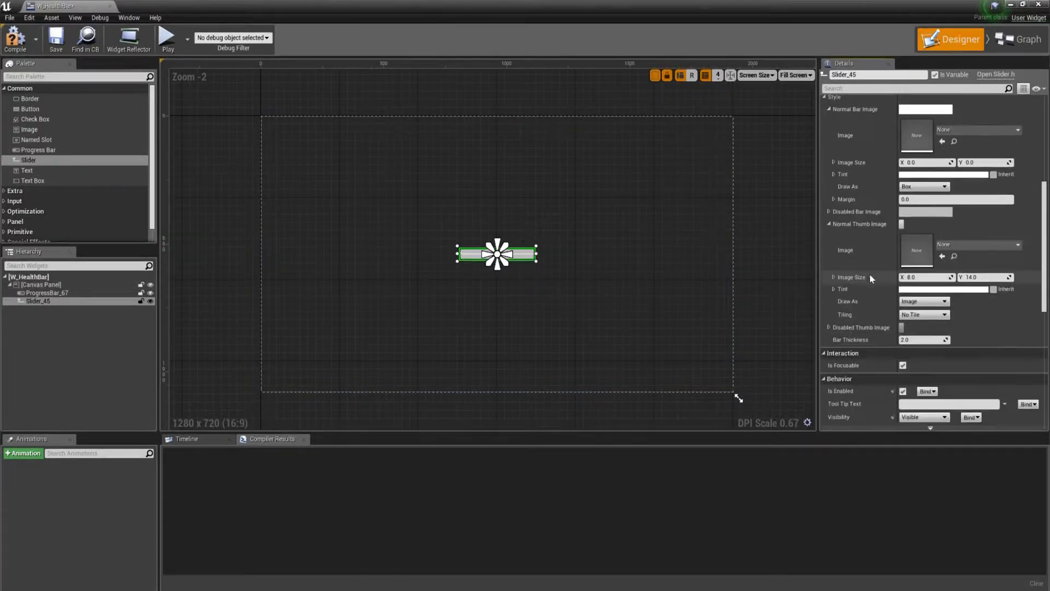
Step: Use UE4_LOGO_CARD as the slider thumb image and widen the slider to 340
left_click(1014, 244)
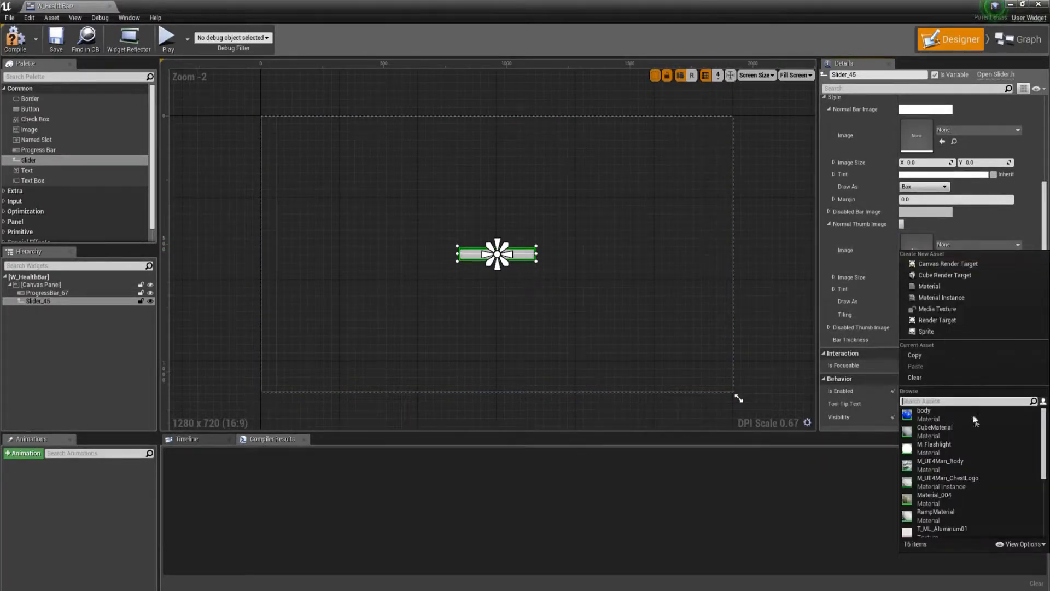
mouse_move(949, 483)
type("40")
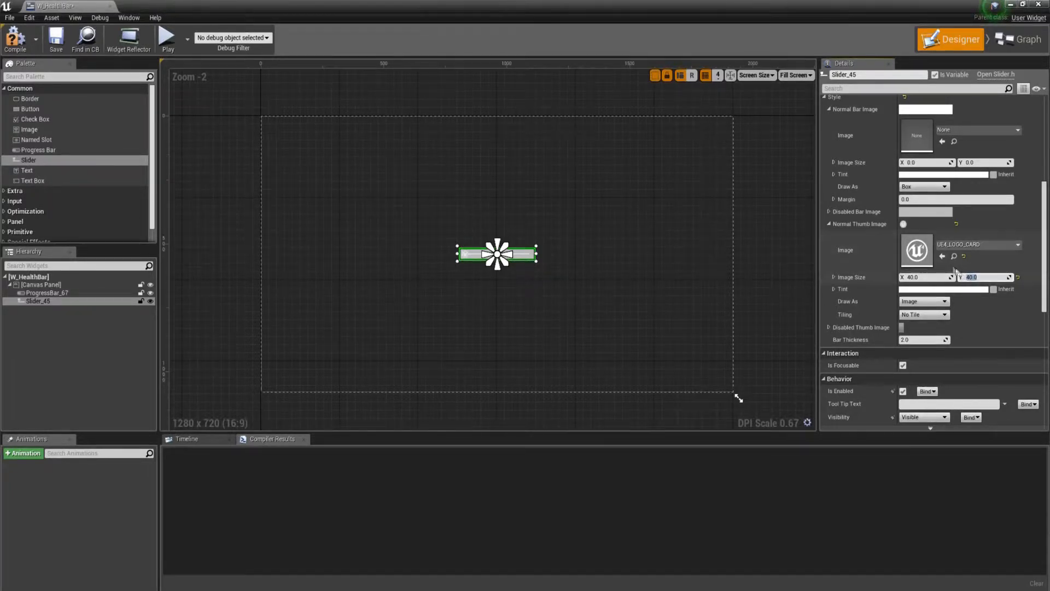
scroll("down", 3)
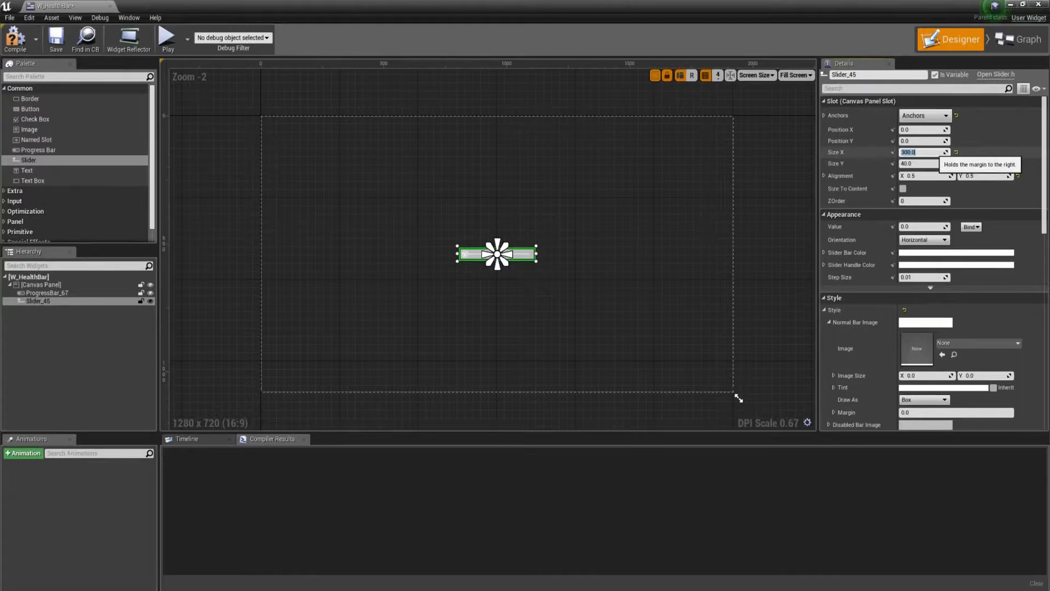
type("340")
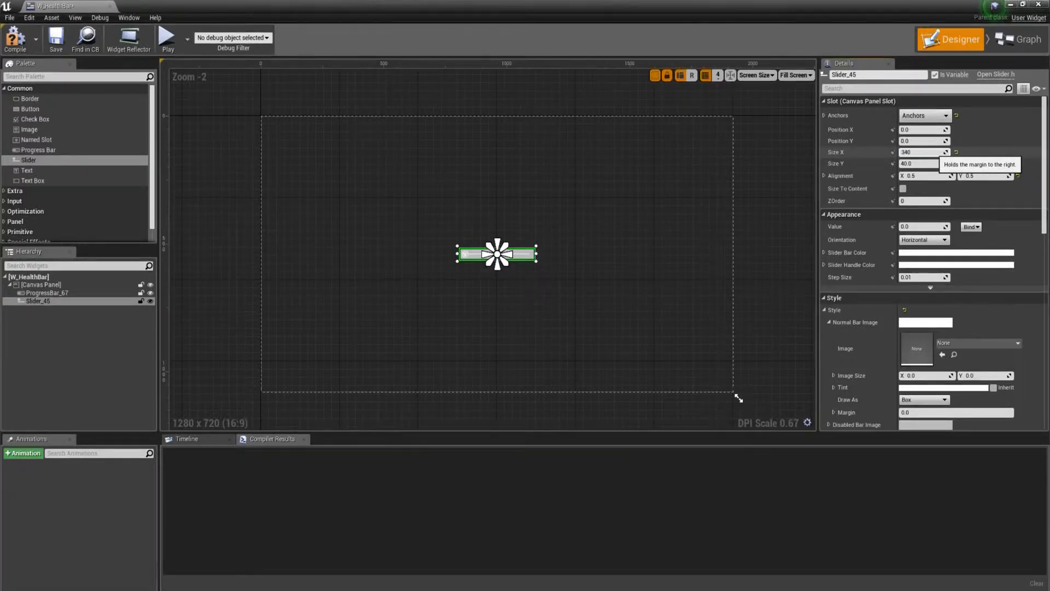
scroll("up", 3)
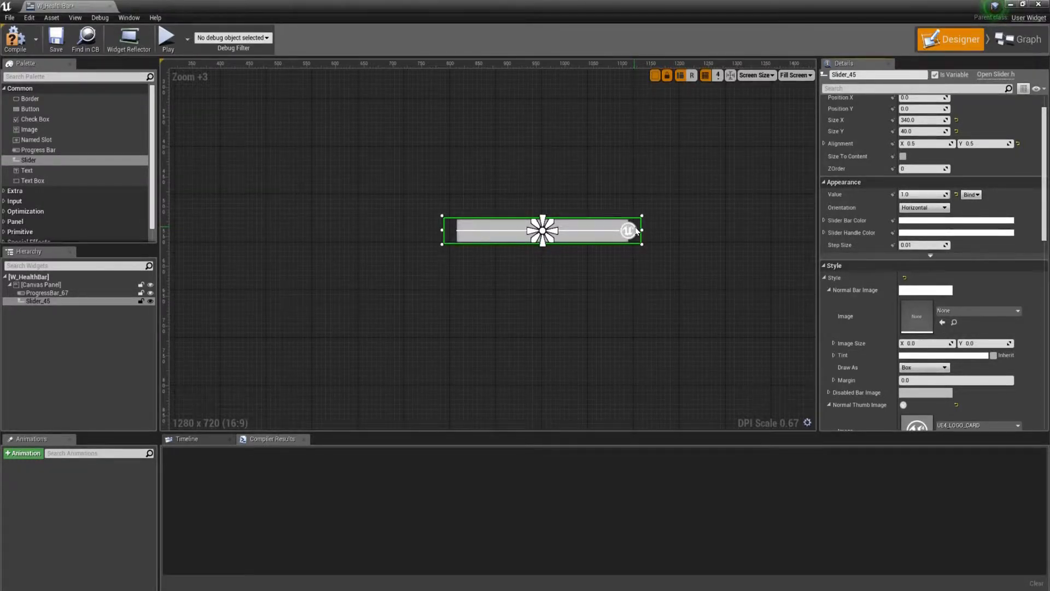
mouse_move(621, 246)
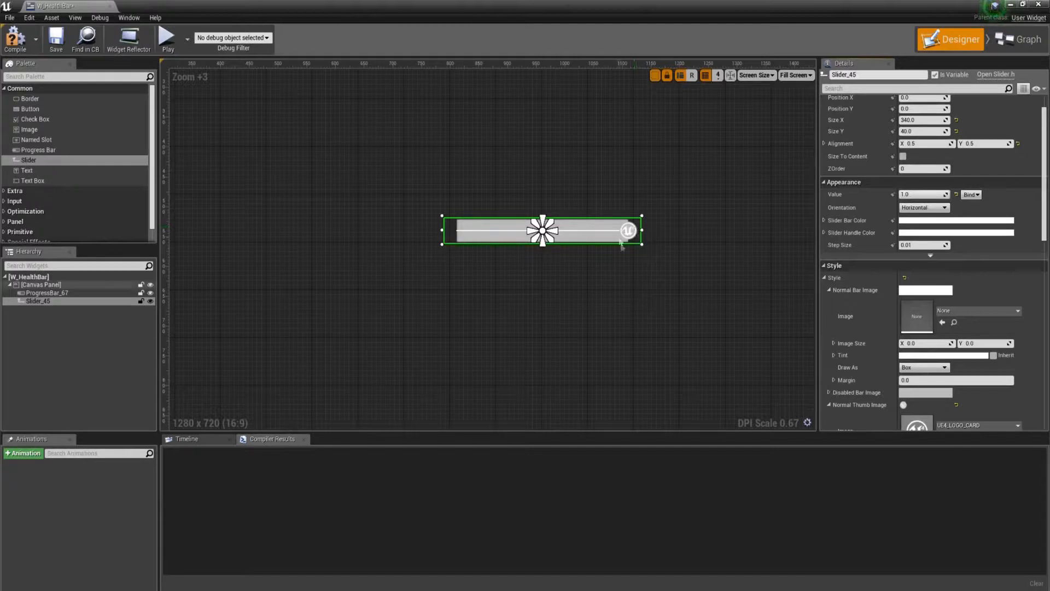
mouse_move(738, 275)
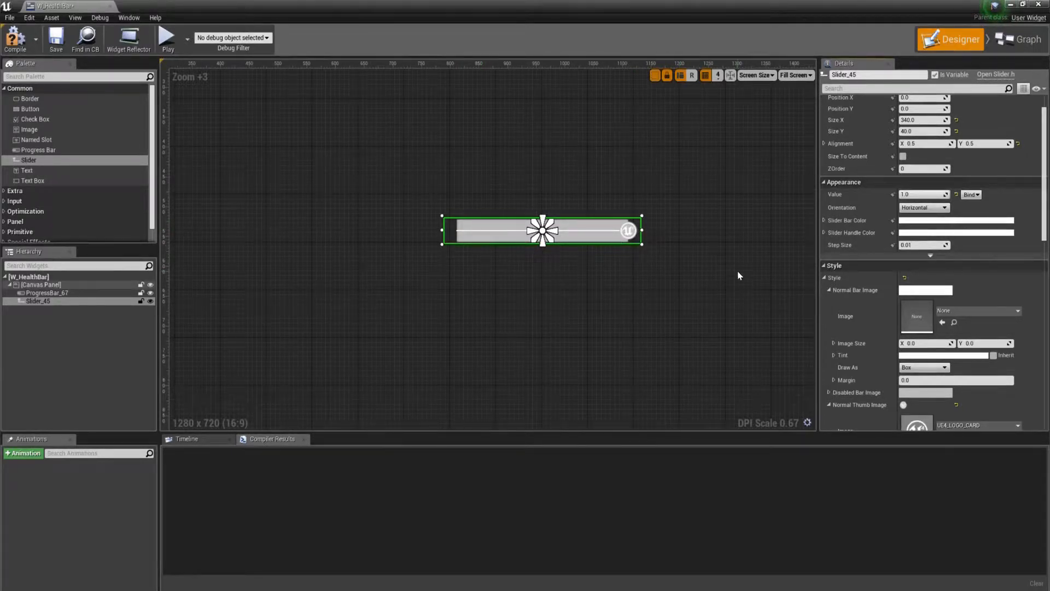
Step: Set the slider's Normal Bar Image Draw As to None and return to the level
scroll("down", 3)
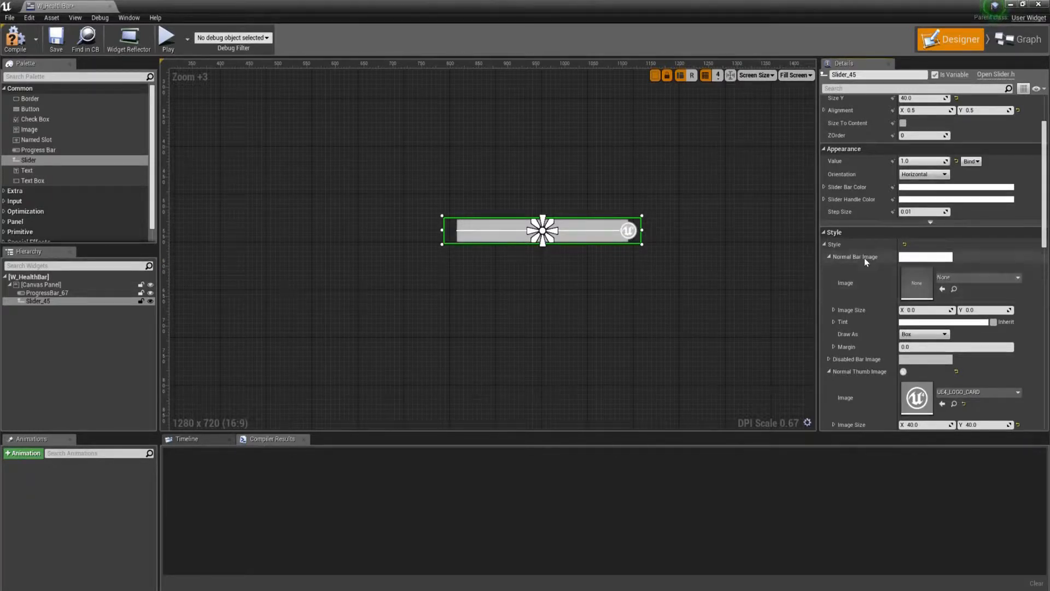
scroll("down", 3)
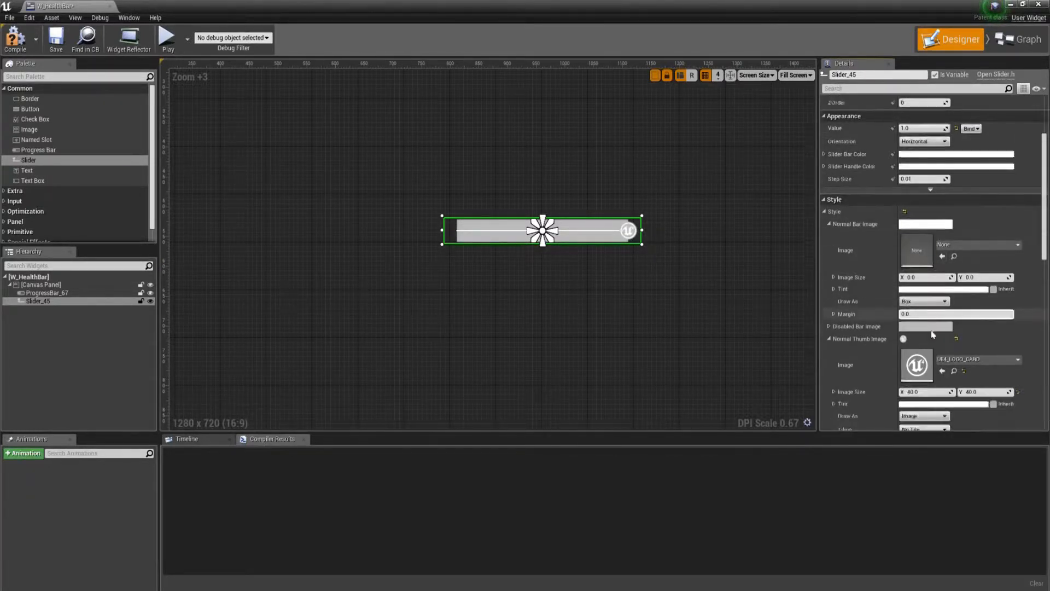
left_click(923, 301)
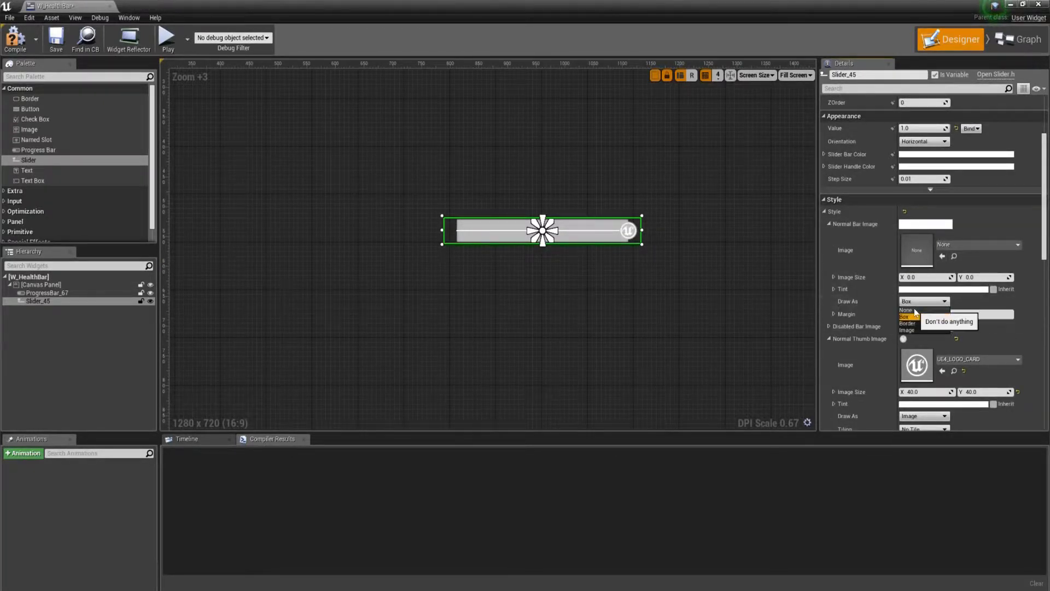
left_click(908, 309)
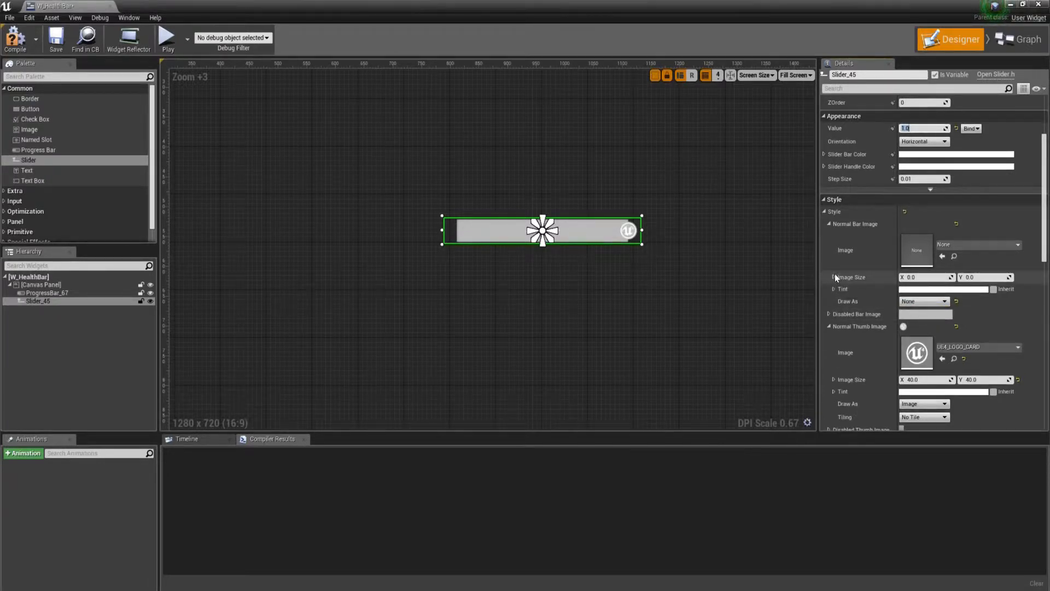
scroll("down", 3)
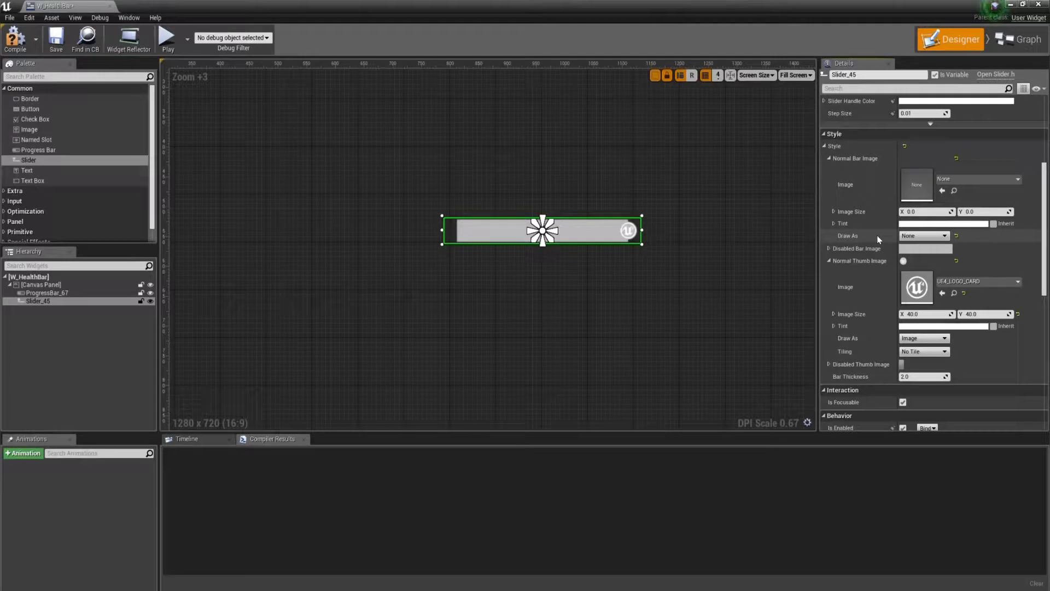
left_click(56, 39)
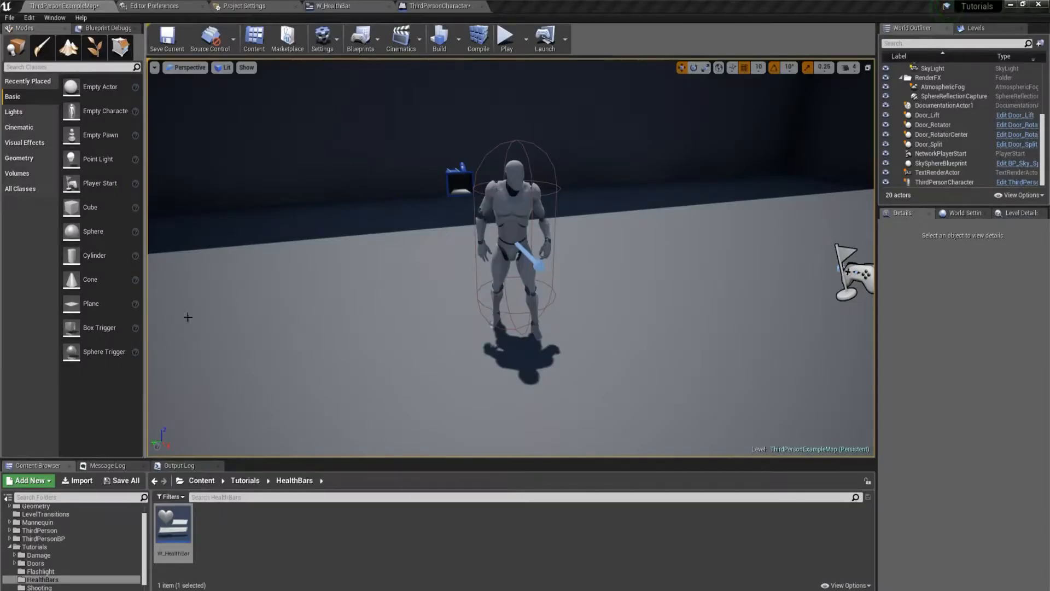
mouse_move(441, 5)
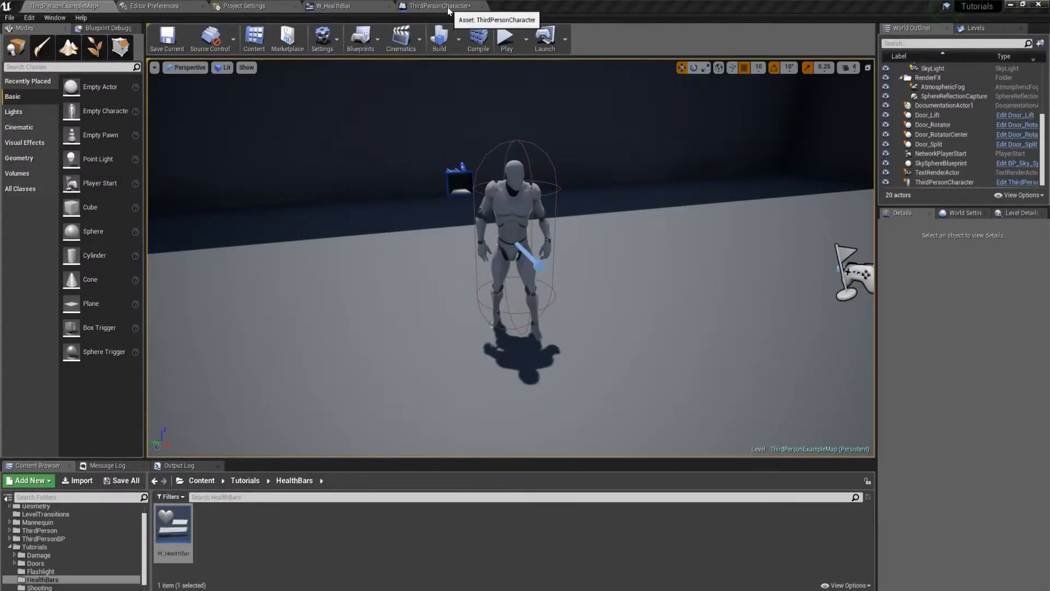
Step: Switch to the ThirdPersonCharacter blueprint and show its Viewport
left_click(439, 5)
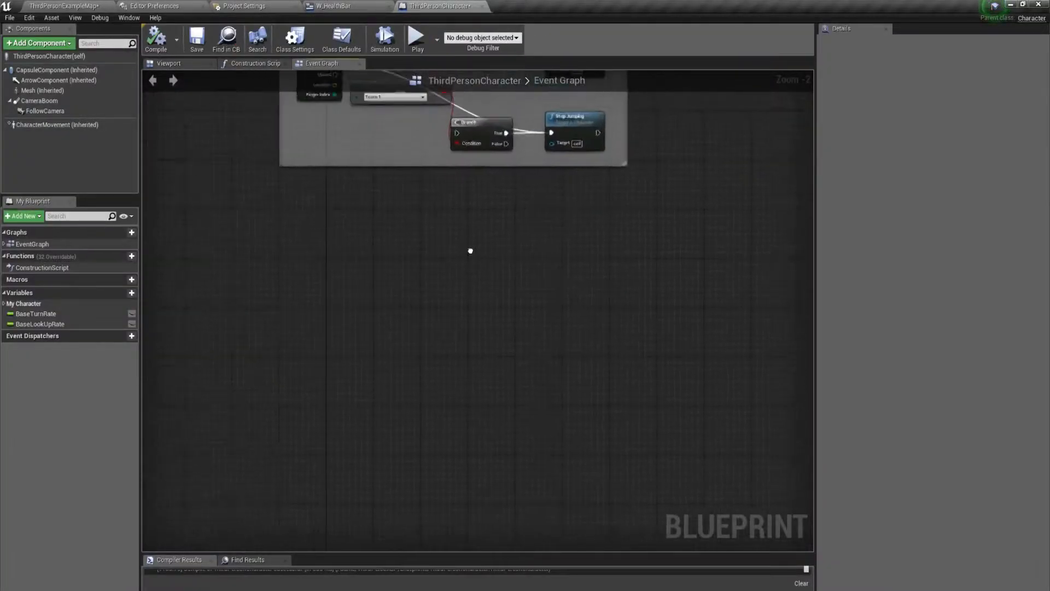
left_click(169, 63)
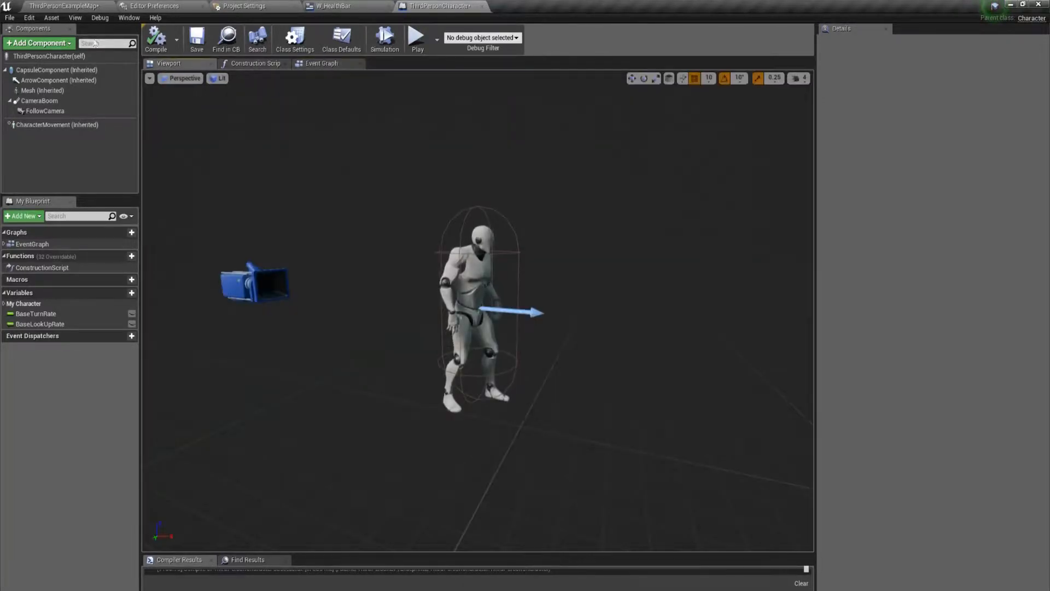
Step: Add a Widget component to the character
left_click(37, 42)
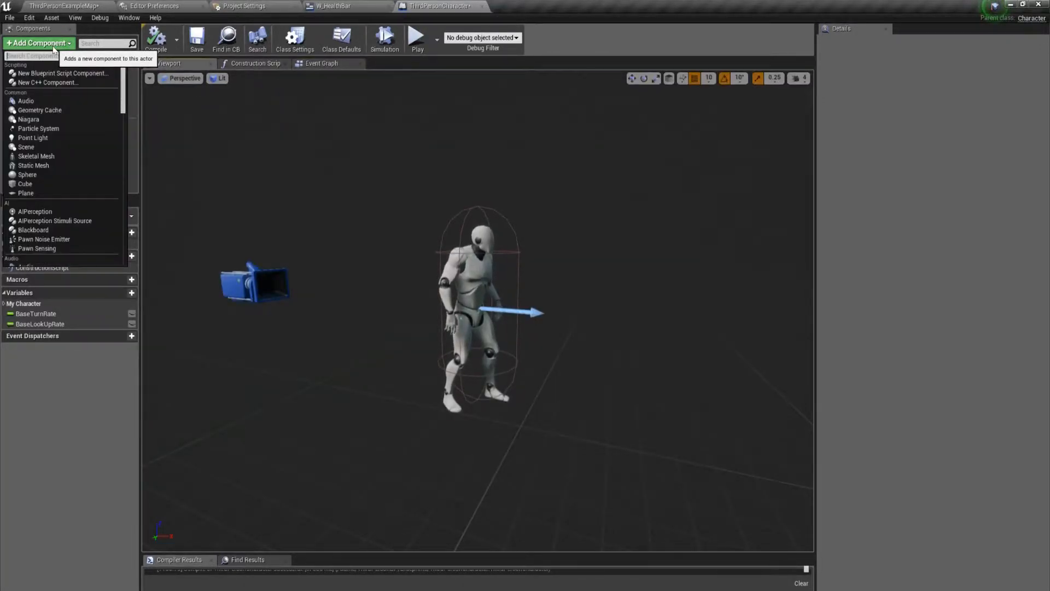
type("widget")
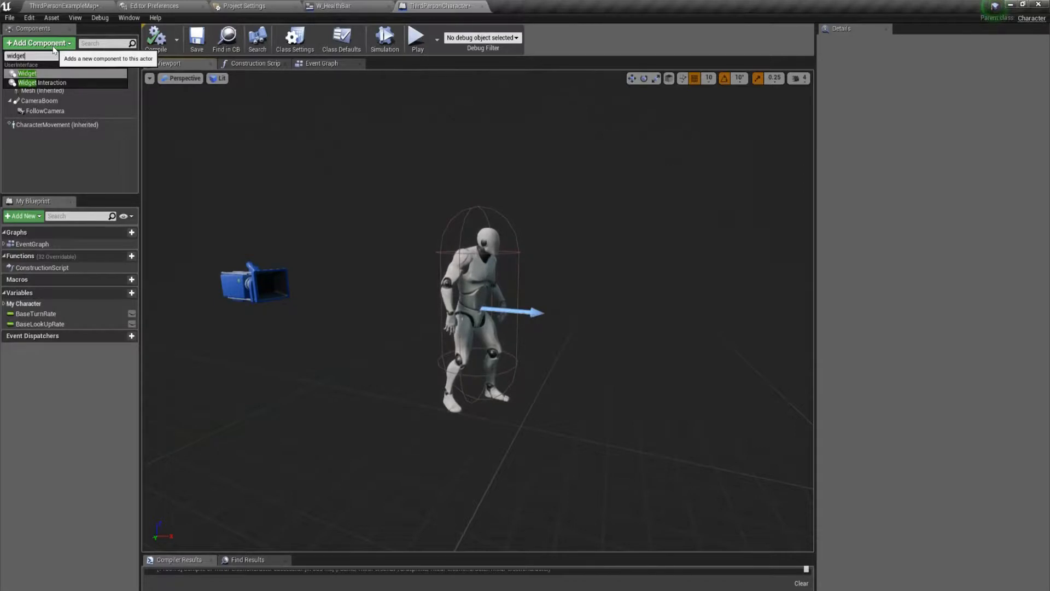
left_click(25, 73)
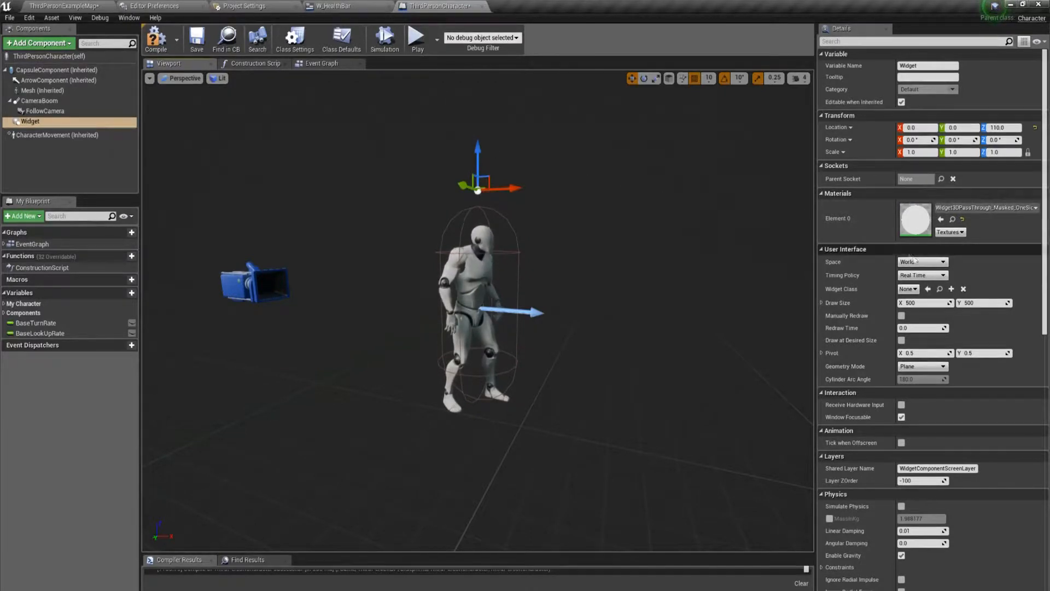
Step: Set the Widget component's class to W_HealthBar and its Space to Screen
left_click(912, 289)
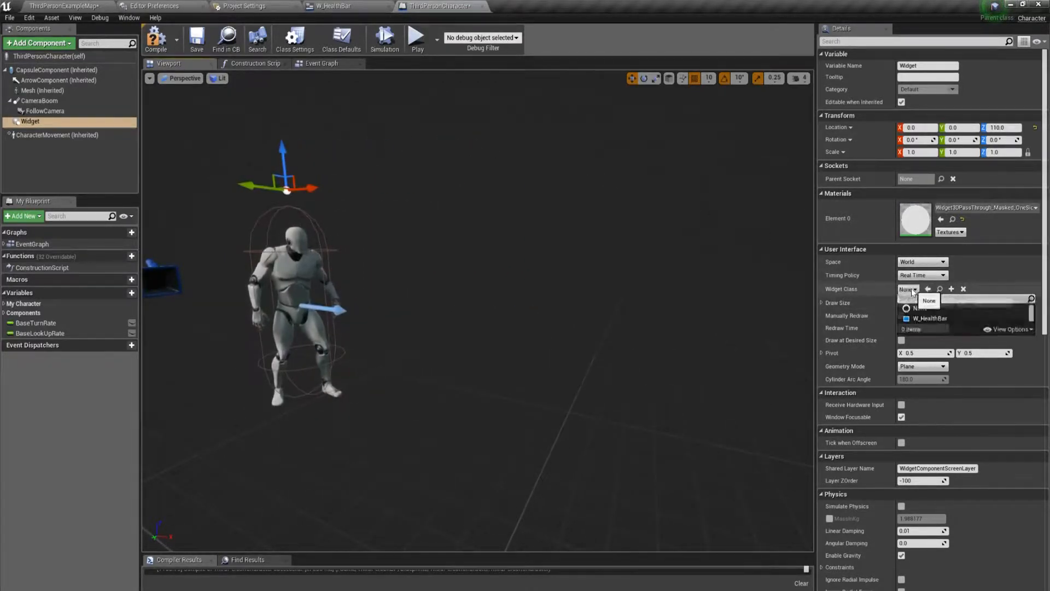
mouse_move(929, 319)
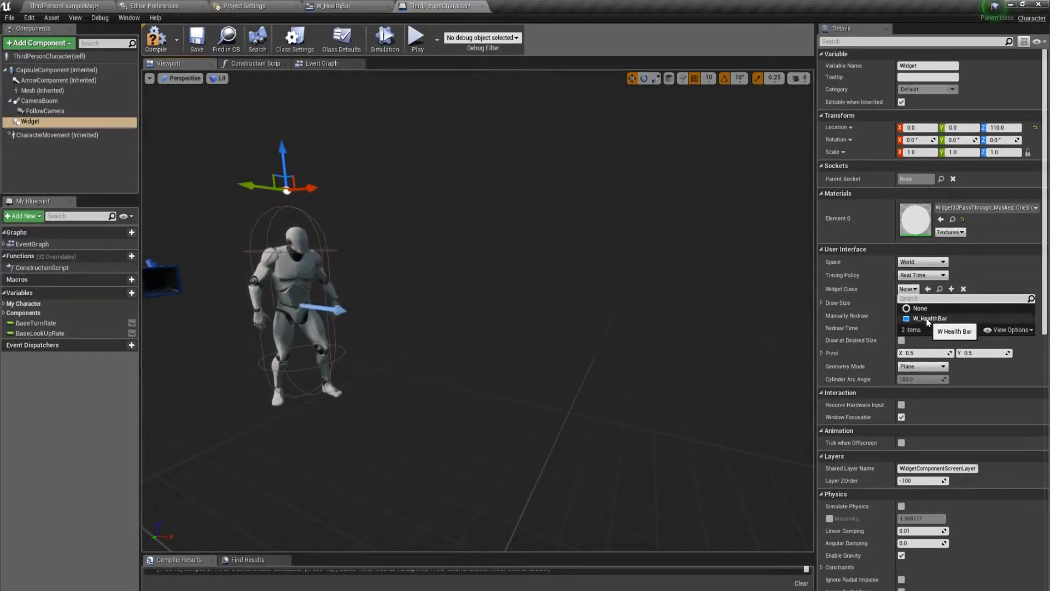
left_click(930, 318)
type("250")
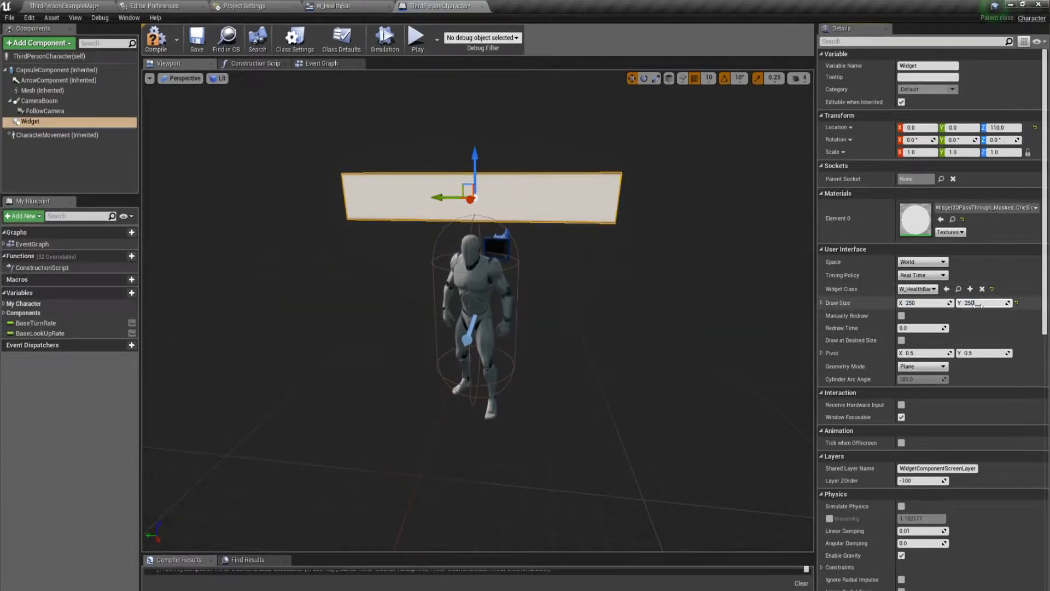
left_click(945, 261)
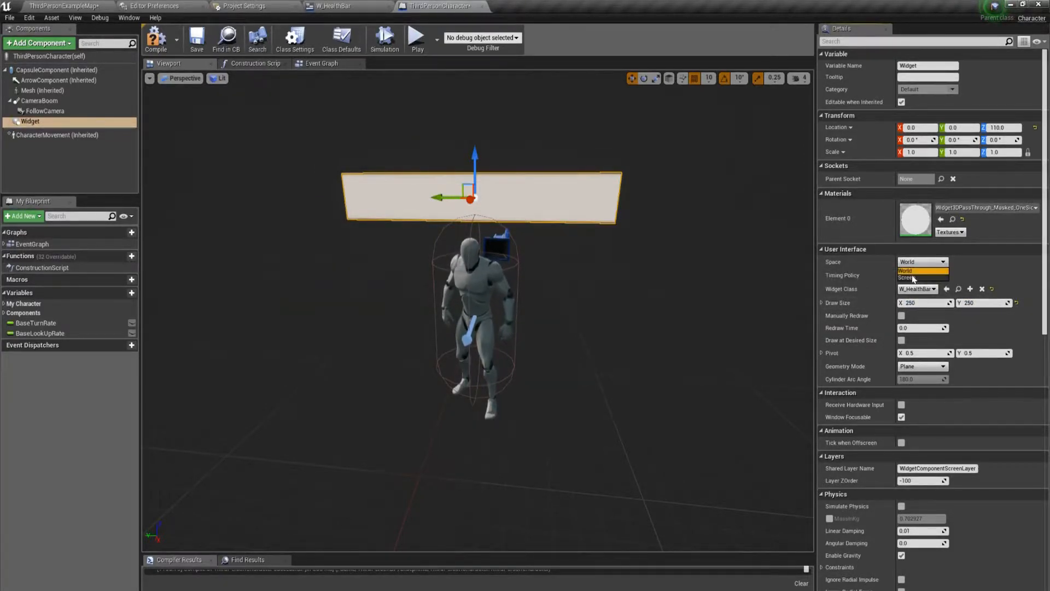
left_click(911, 278)
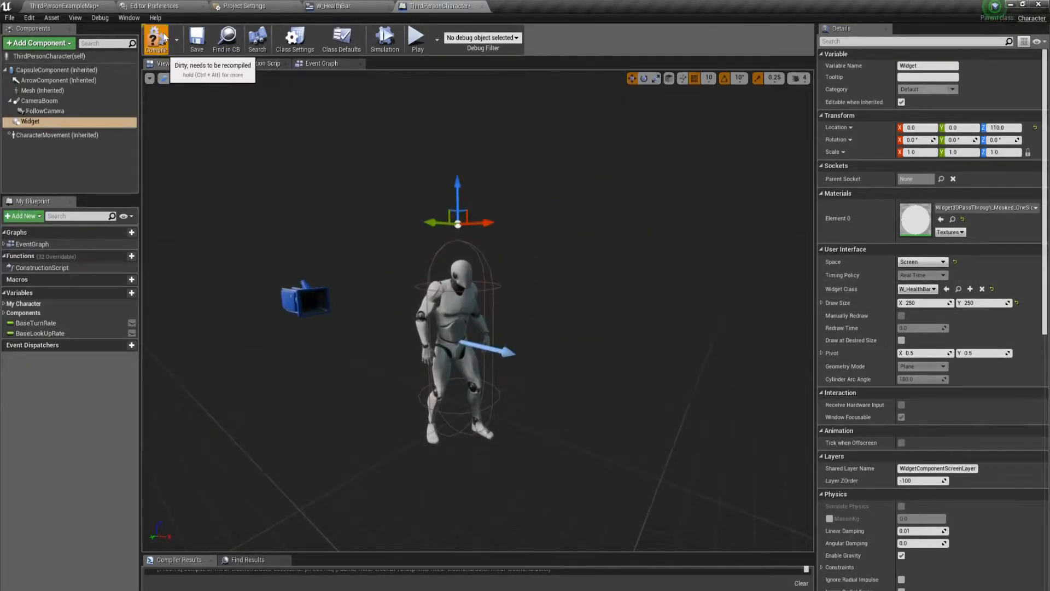
Step: Compile, play-test the health bar, then start adding a Health variable
left_click(416, 37)
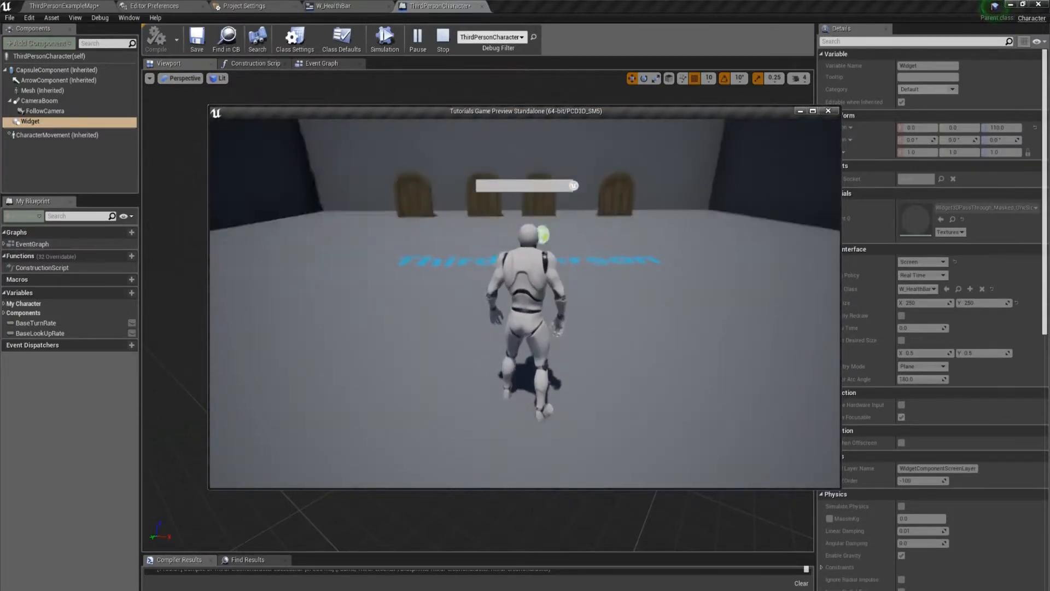
left_click(443, 40)
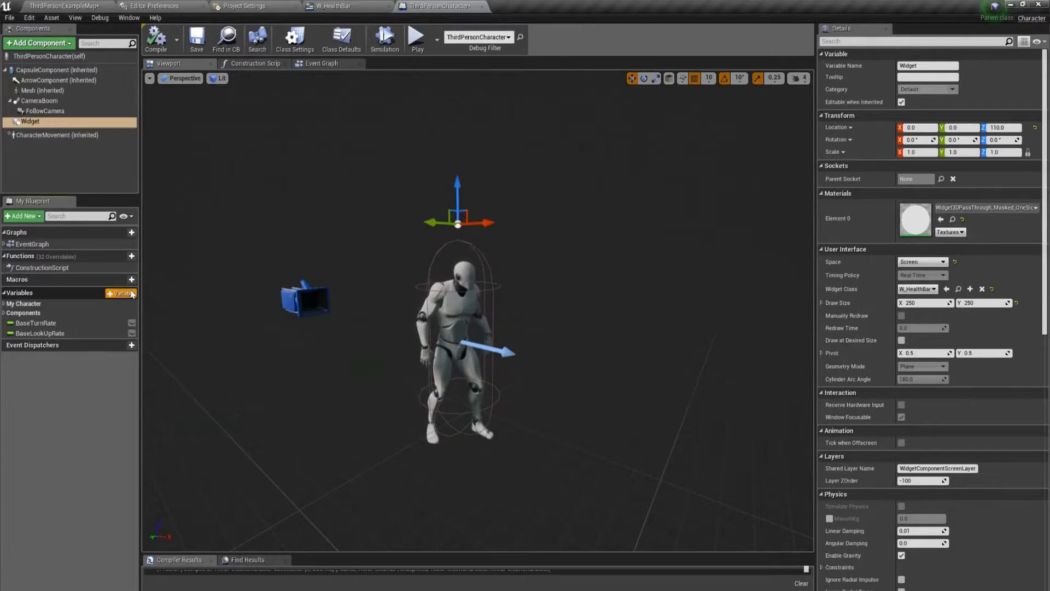
left_click(120, 293)
type("Health")
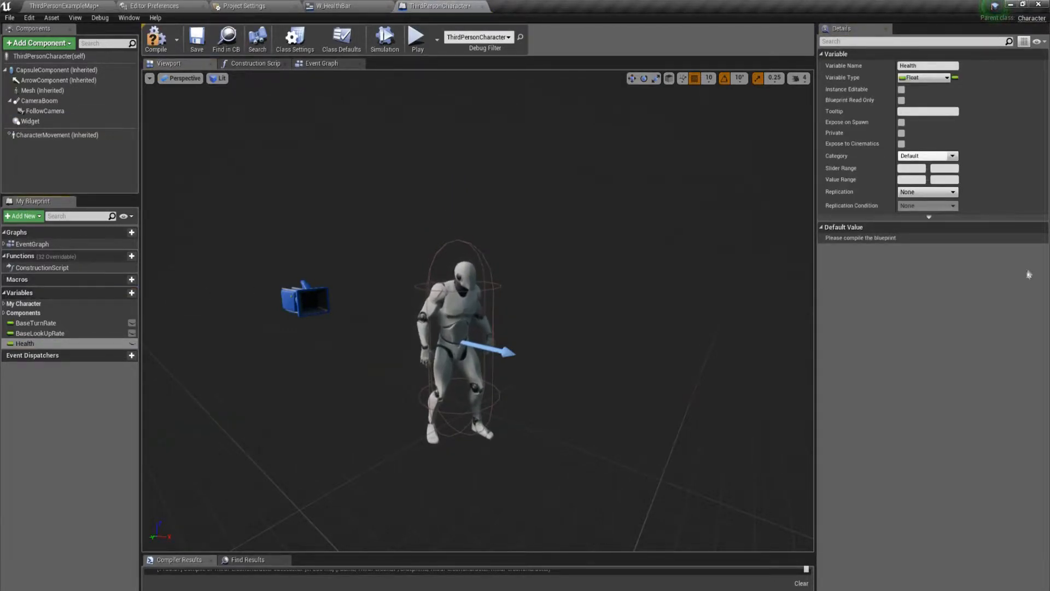
Step: Add MaxHealth and Temp float variables to the character
left_click(131, 293)
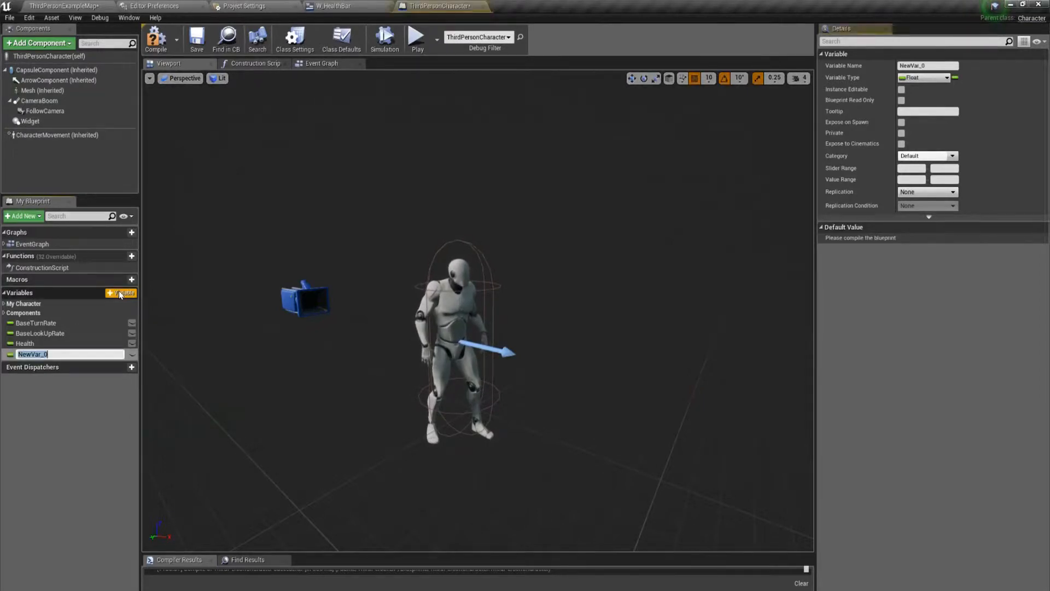
type("MaxHealth")
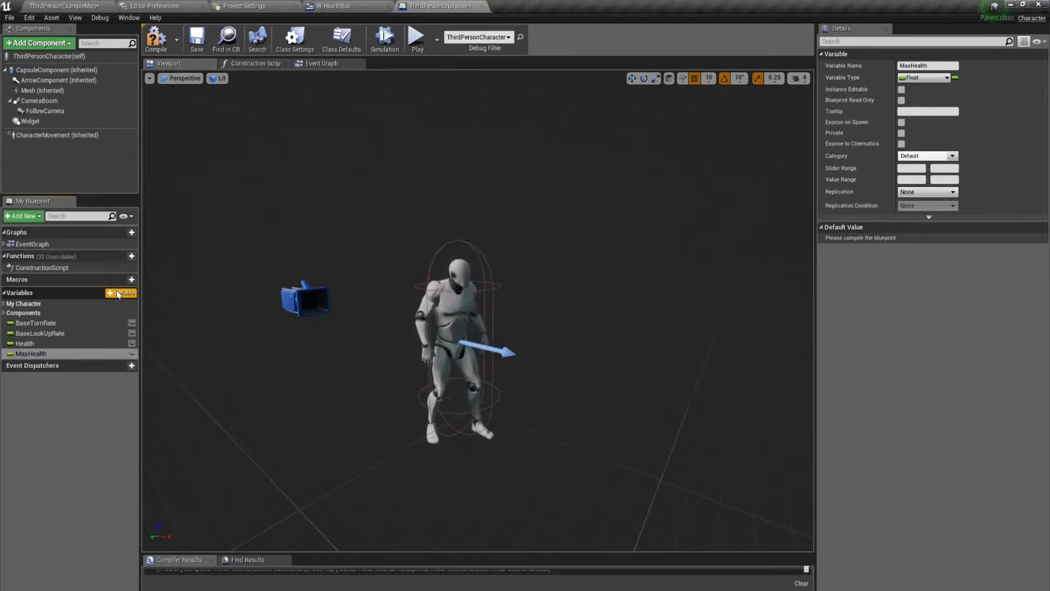
left_click(121, 293)
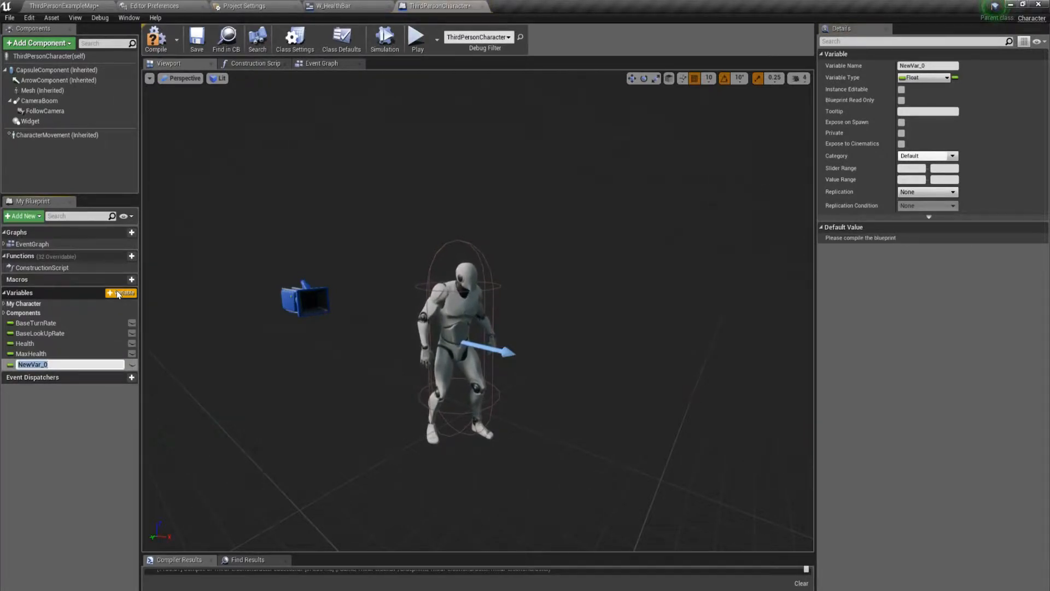
type("Temp")
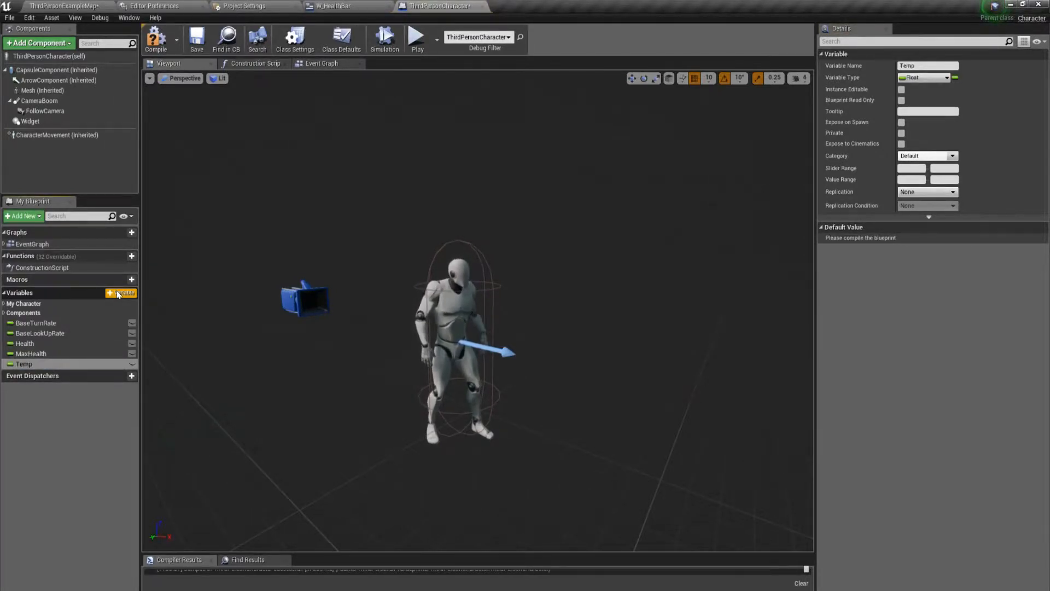
Step: Compile and give MaxHealth a default value of 100.0, then recompile
left_click(25, 343)
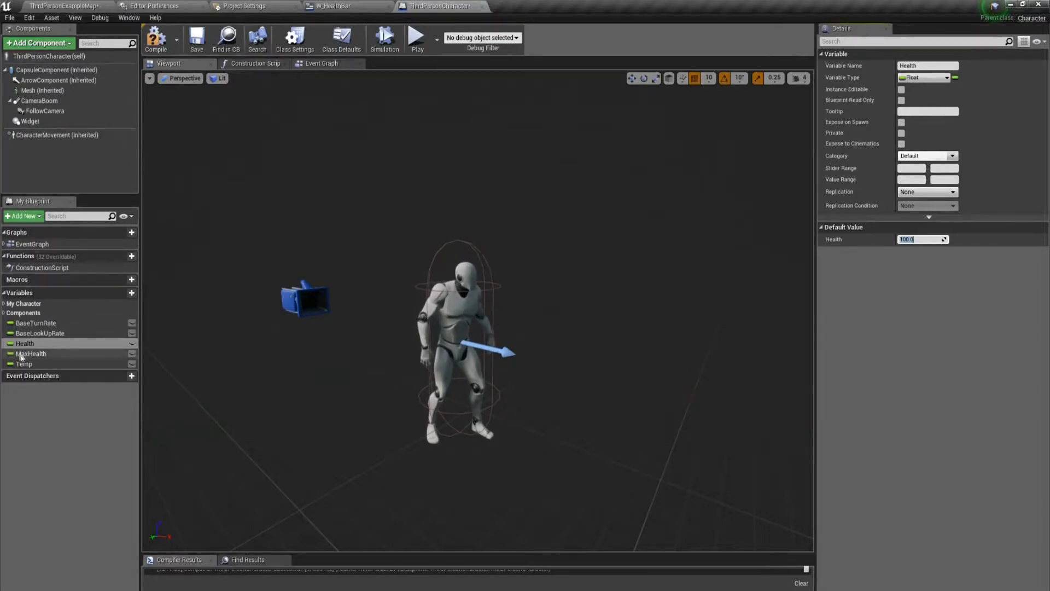
left_click(32, 353)
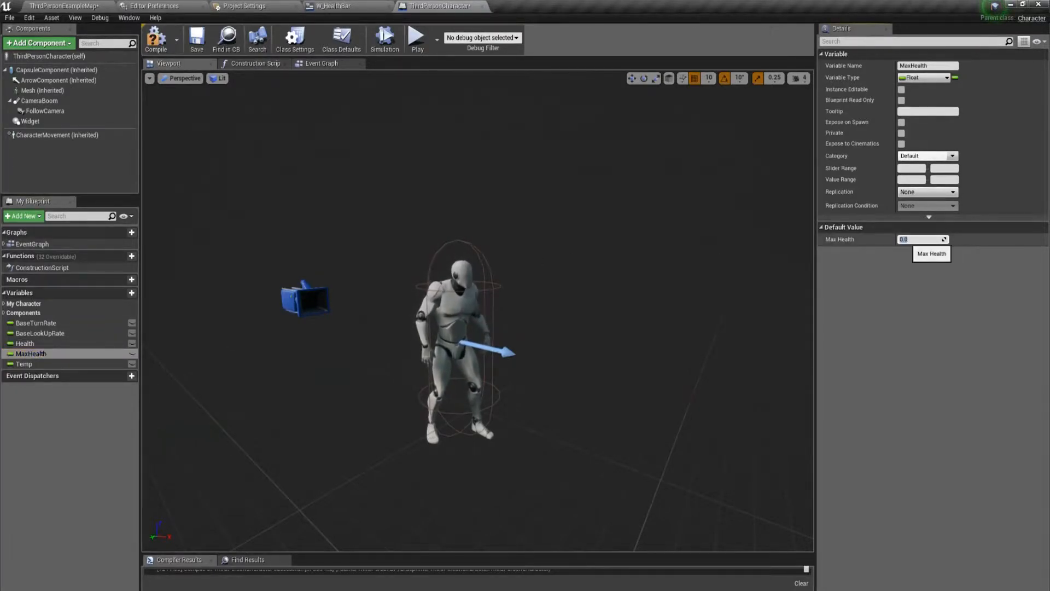
type("100.0")
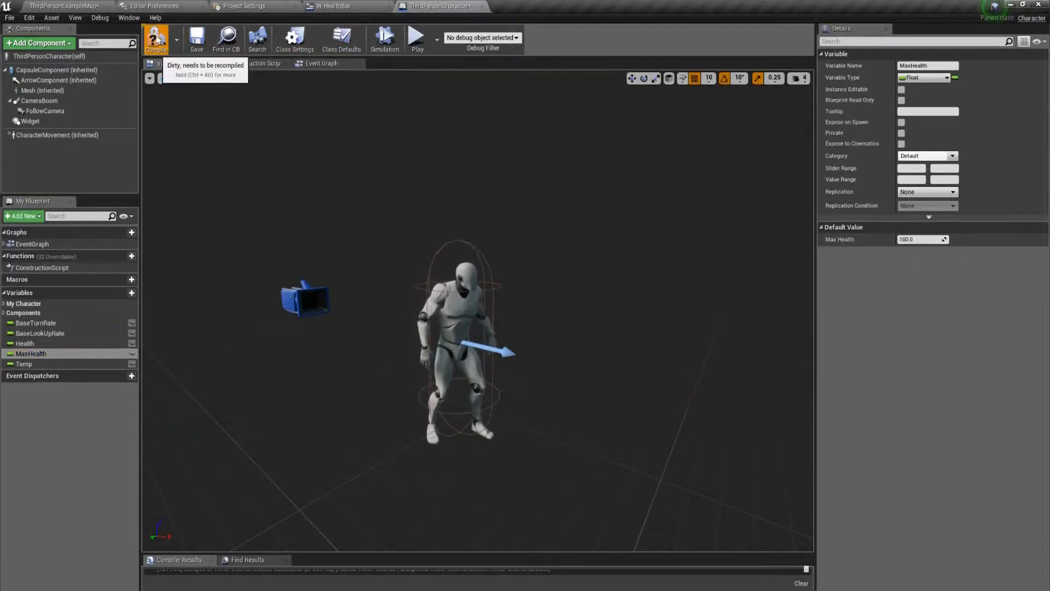
left_click(320, 64)
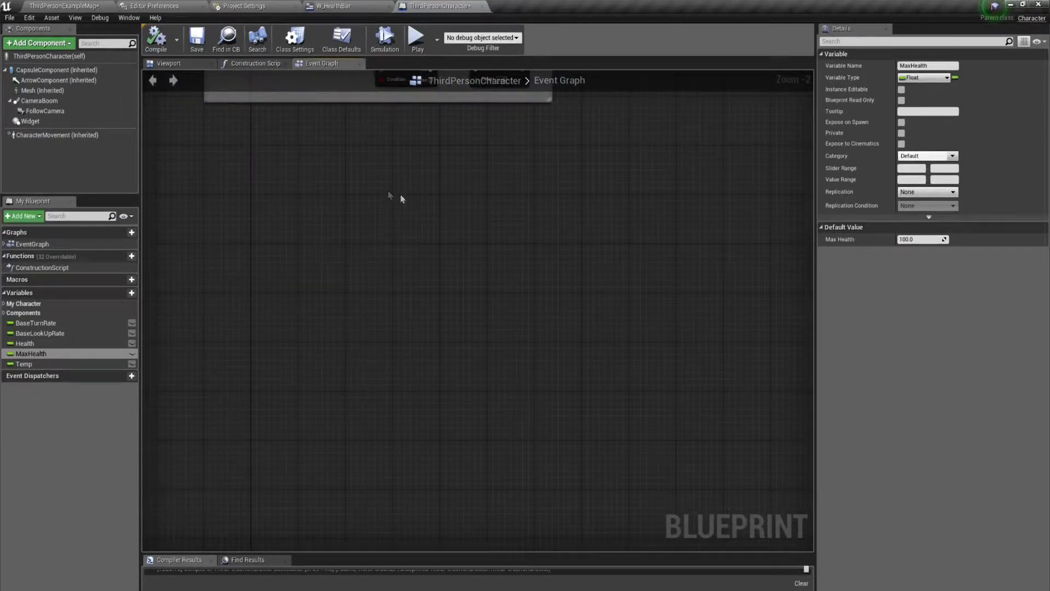
Step: Add Event AnyDamage feeding Health minus Damage into a Clamp (float) node
right_click(389, 197)
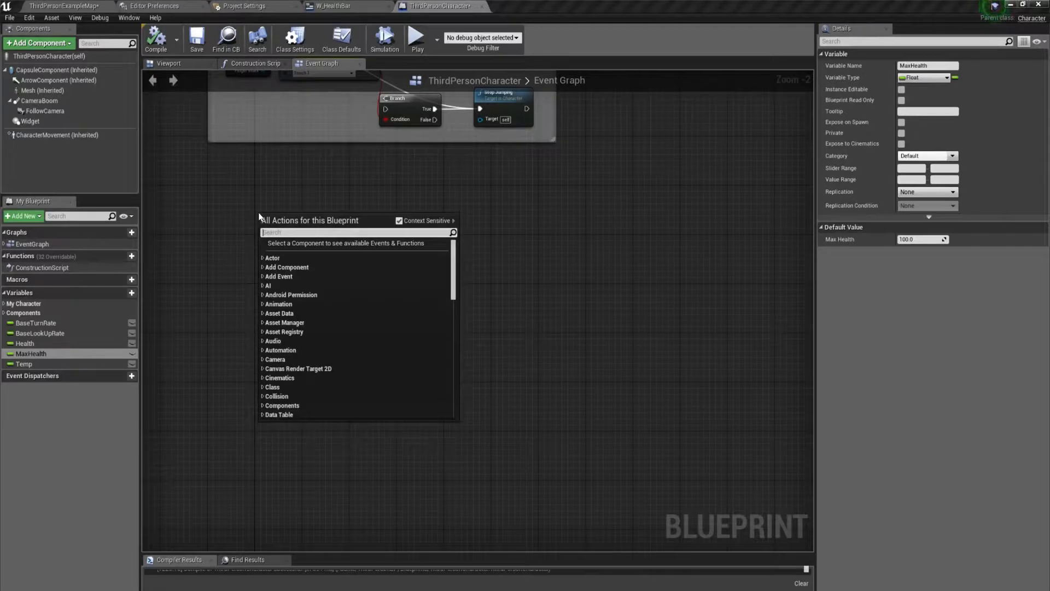
mouse_move(264, 215)
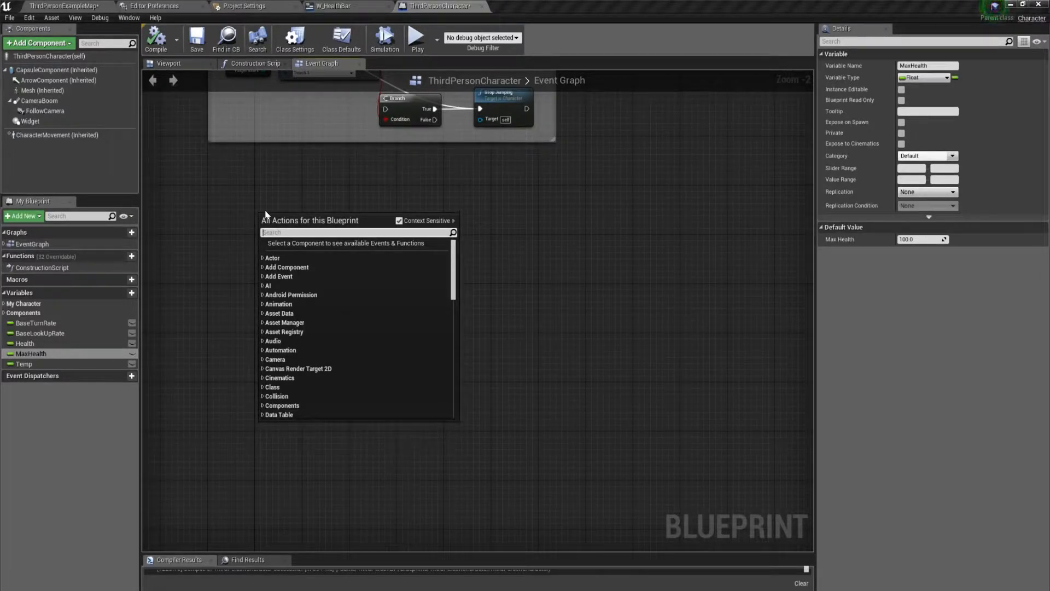
type("event")
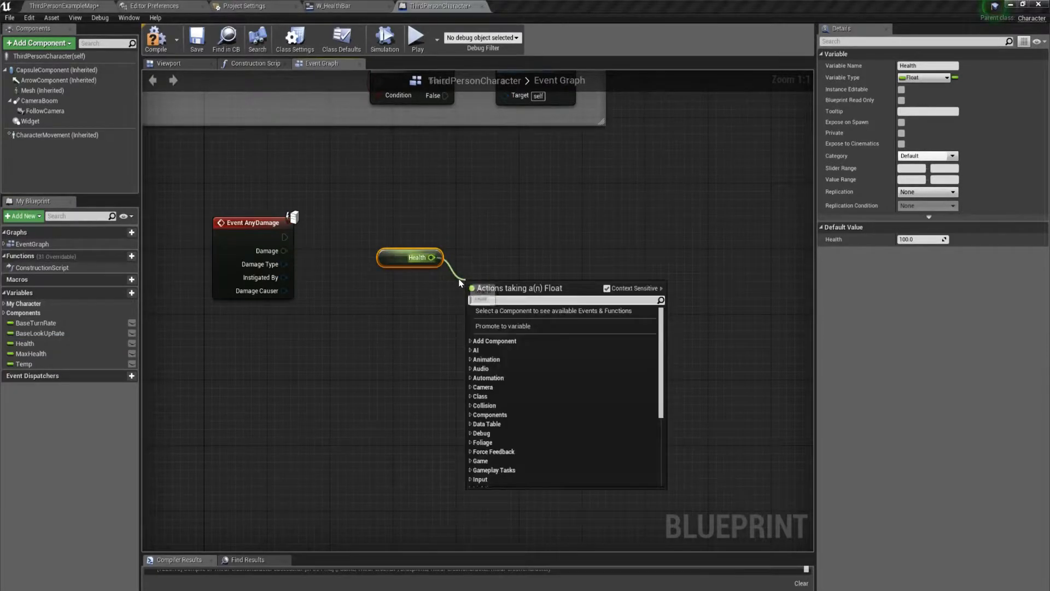
left_click(502, 326)
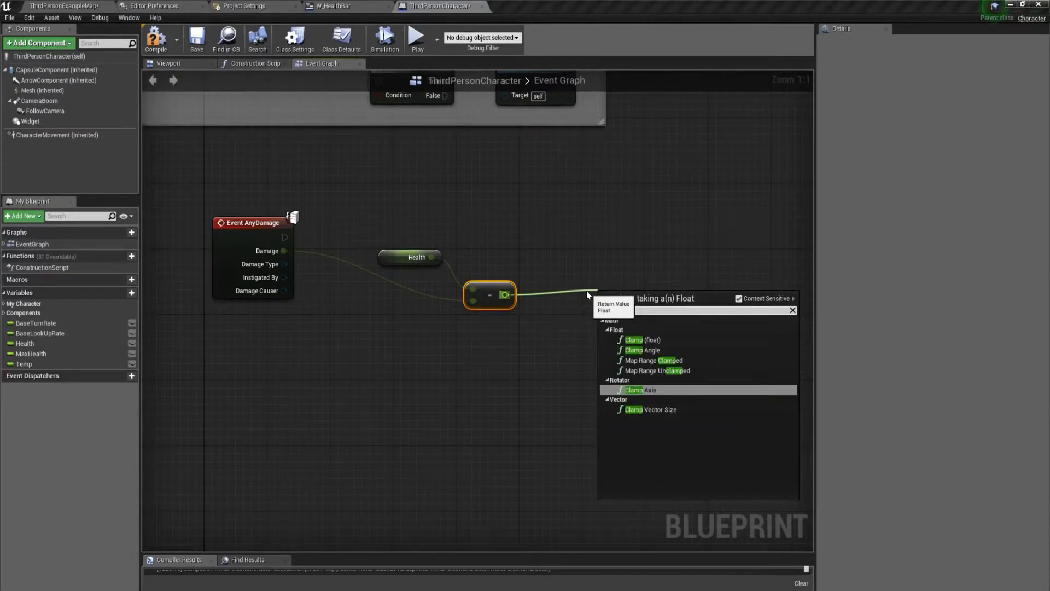
left_click(641, 339)
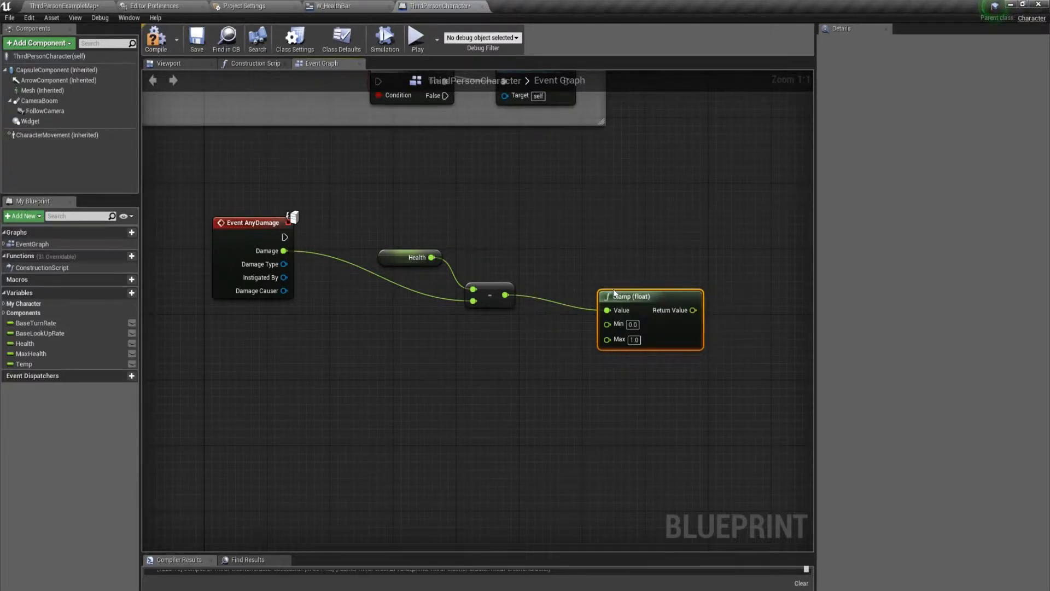
mouse_move(624, 281)
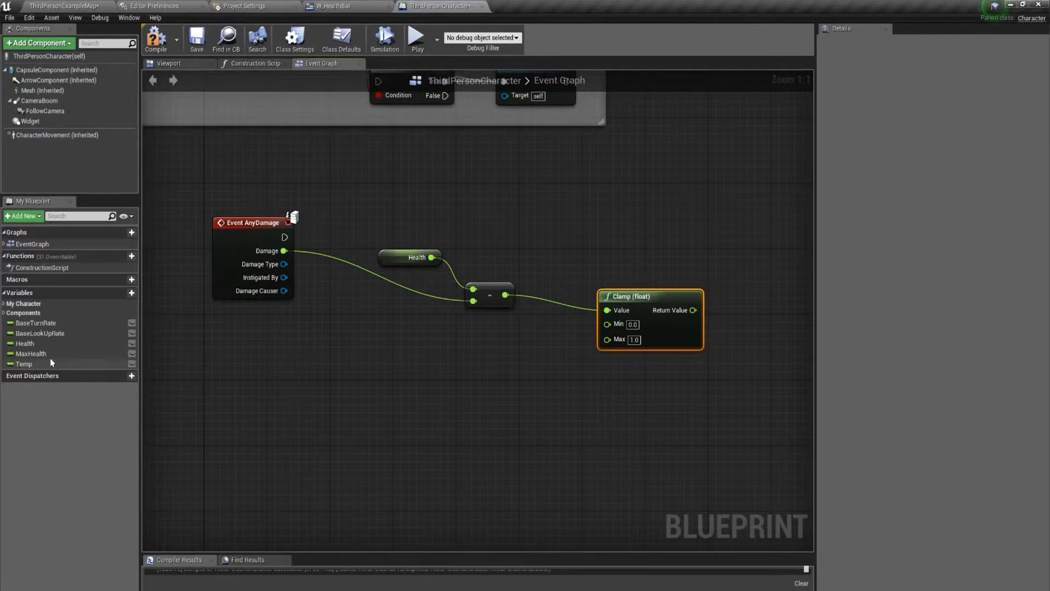
Step: Bring MaxHealth into the graph and wire it to the clamp's Max input
left_click(30, 353)
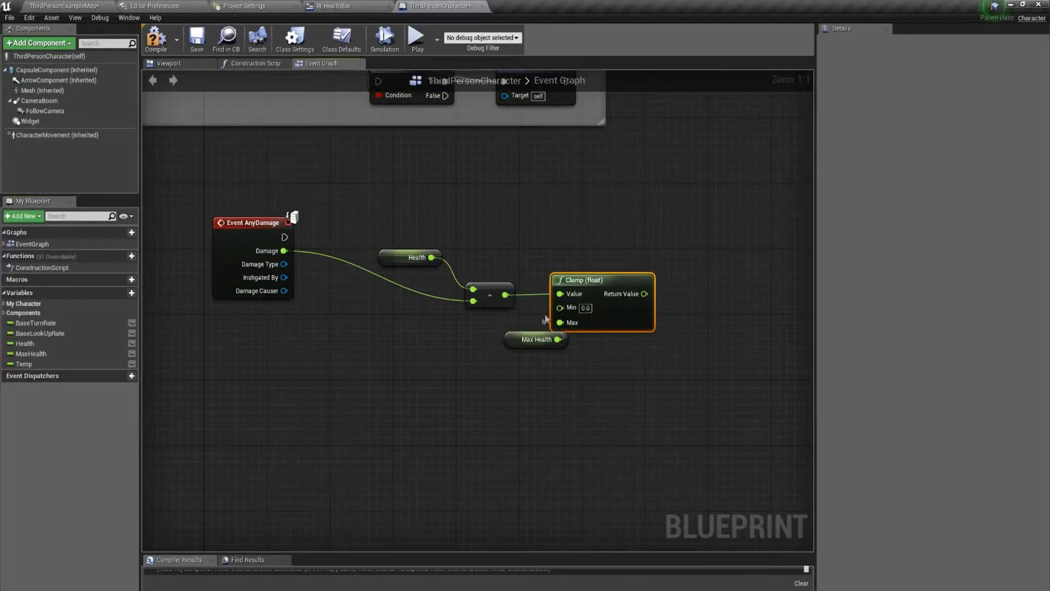
left_click(536, 339)
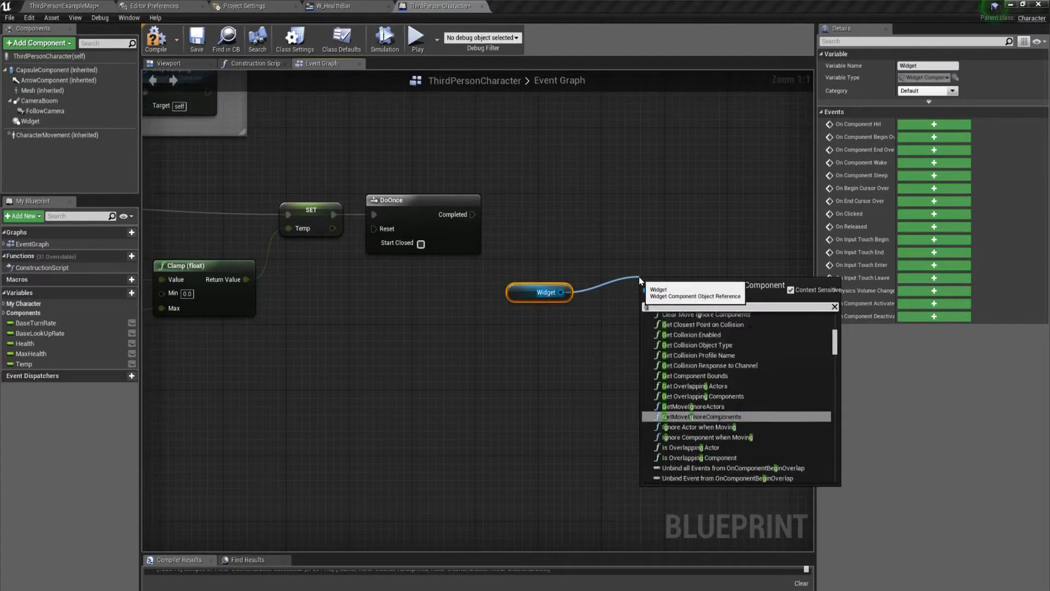
Step: Add Get User Widget Object from the Widget component and cast its result to W_HealthBar
type("get user")
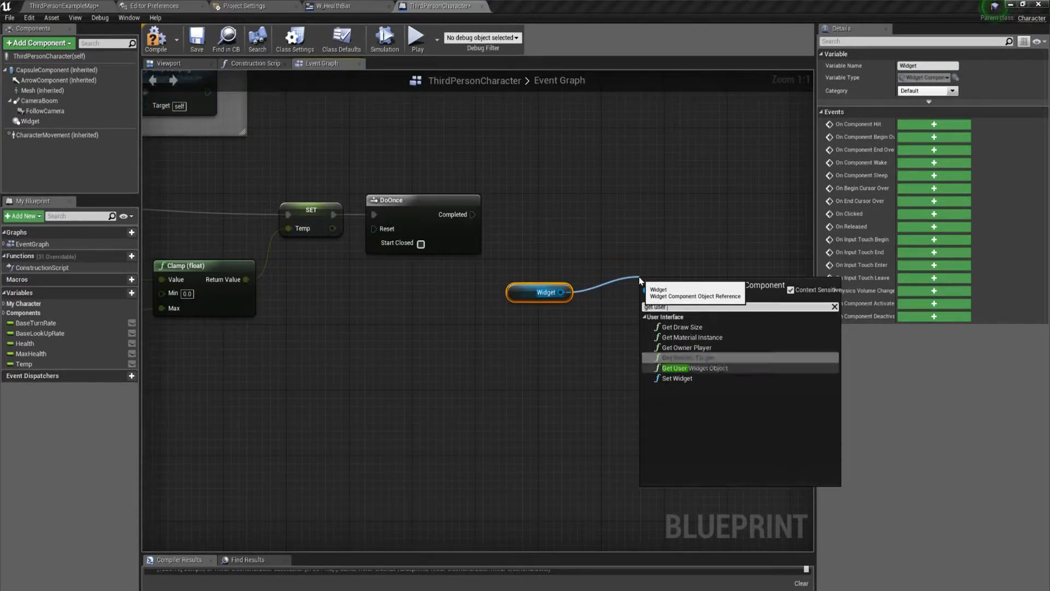
left_click(695, 368)
type("cast to w_")
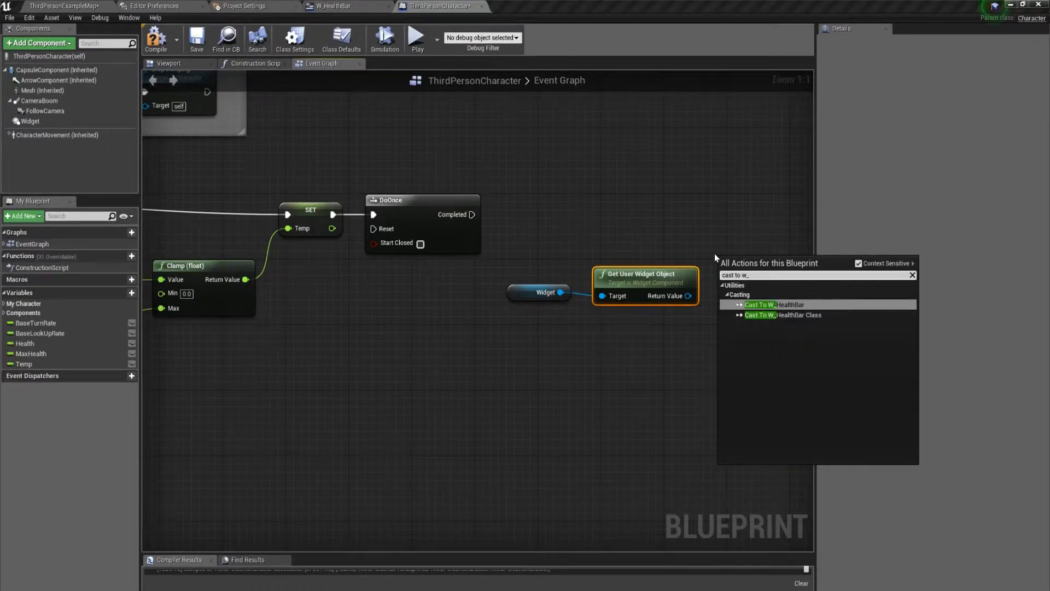
left_click(771, 304)
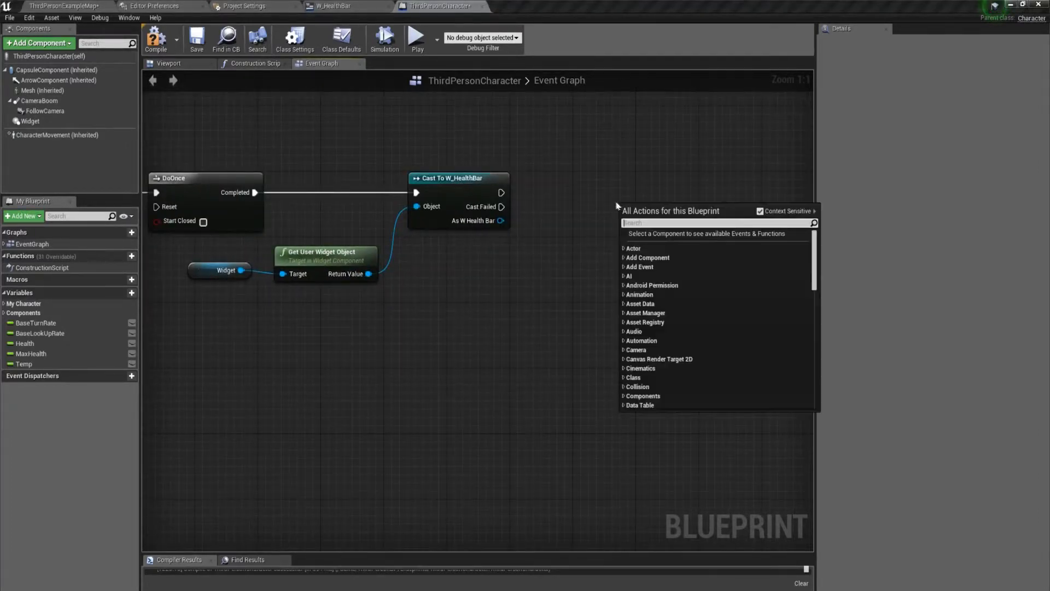
Step: Add a Timeline node after the cast and a Lerp node taking Health and Temp as A and B
type("timeline")
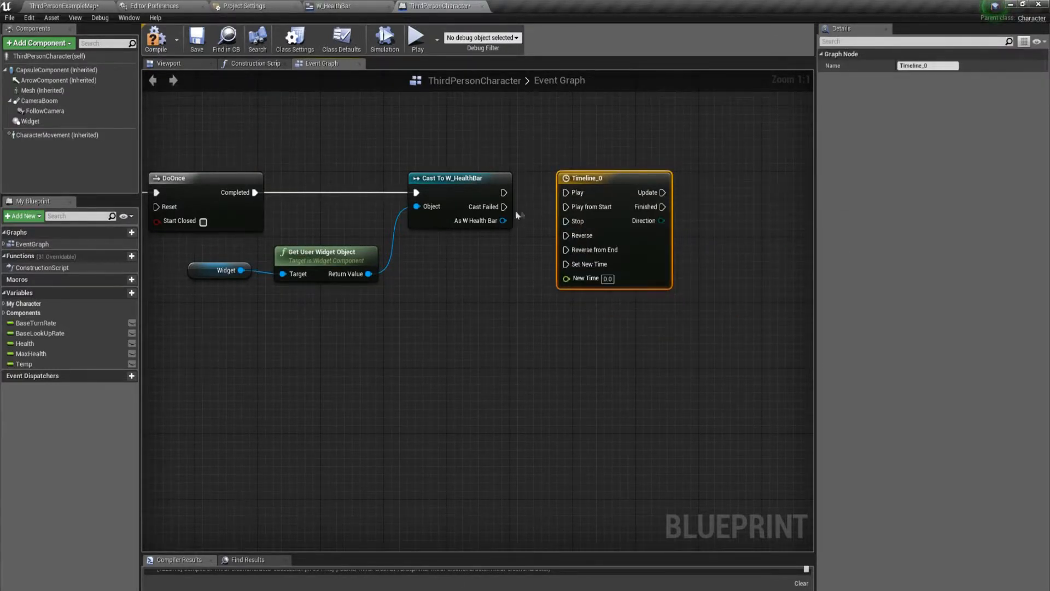
mouse_move(599, 180)
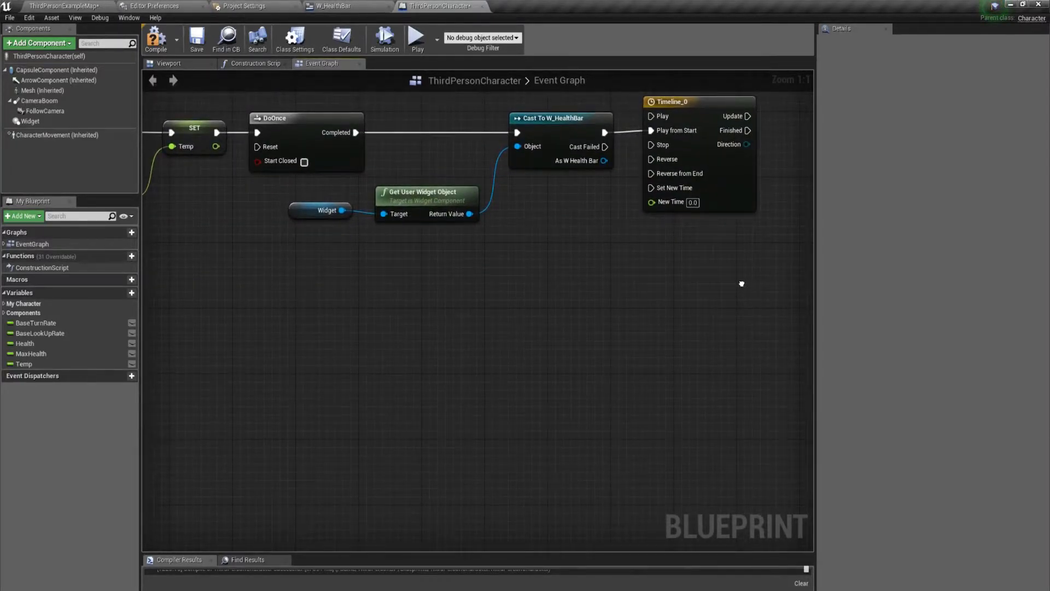
mouse_move(753, 265)
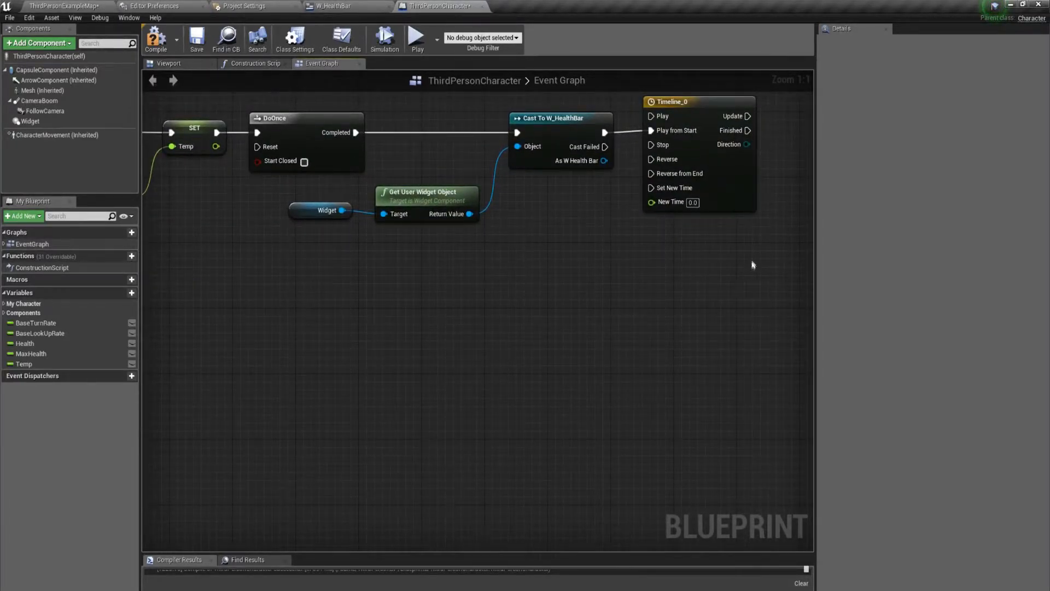
right_click(592, 246)
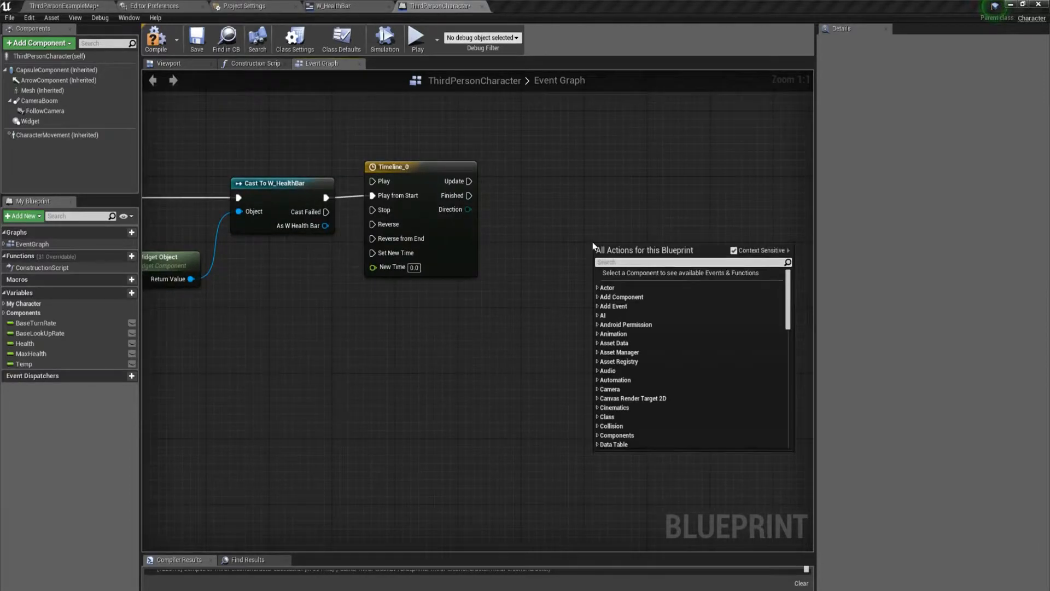
type("ler")
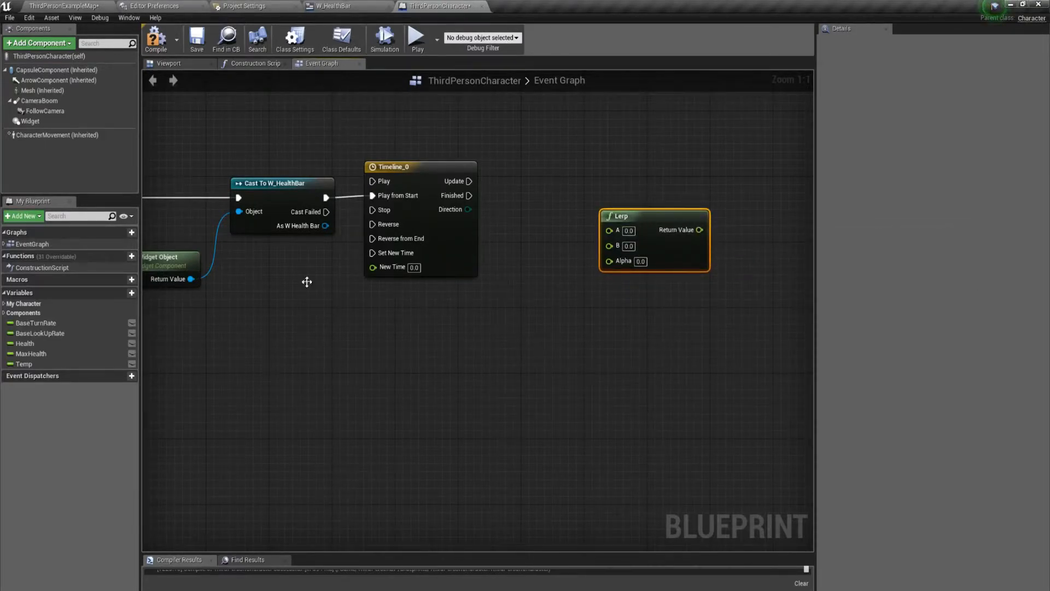
left_click(26, 342)
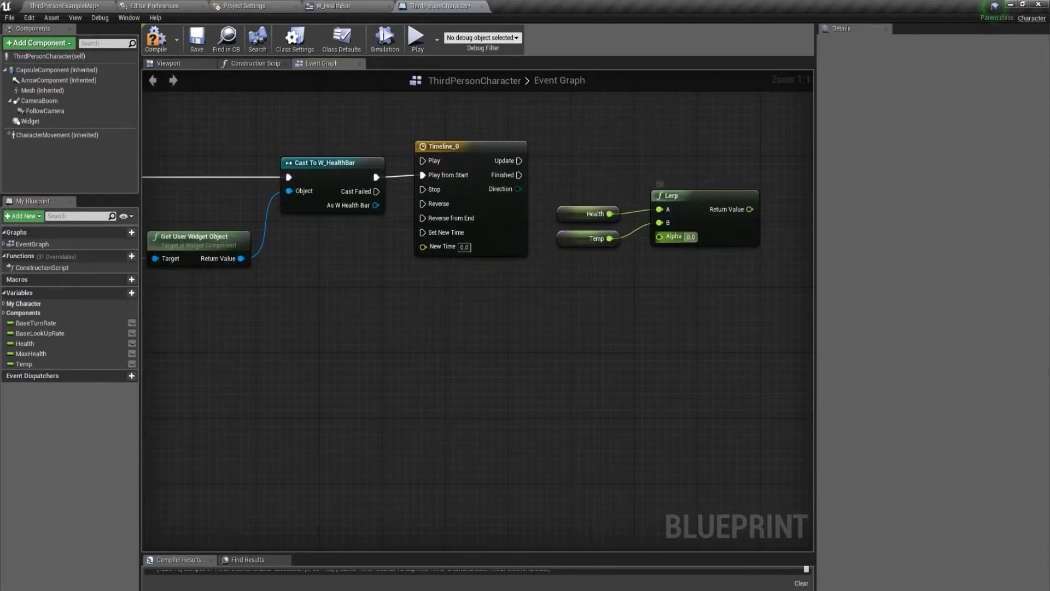
mouse_move(470, 147)
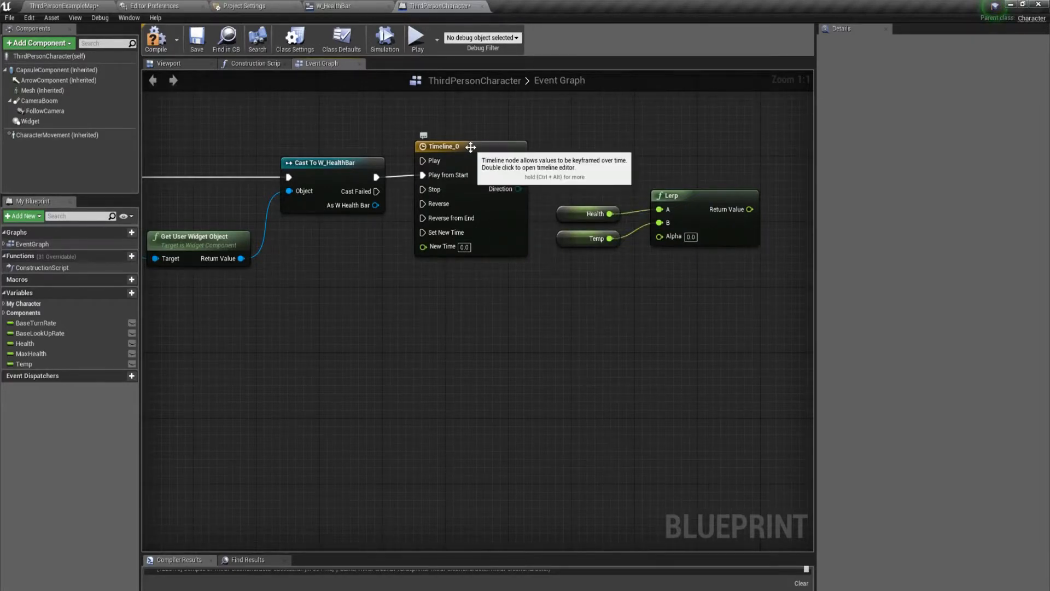
Step: Give Timeline_0 a float track ramping 0 to 1.0 over 0.5 s, ending at its last keyframe
double_click(444, 145)
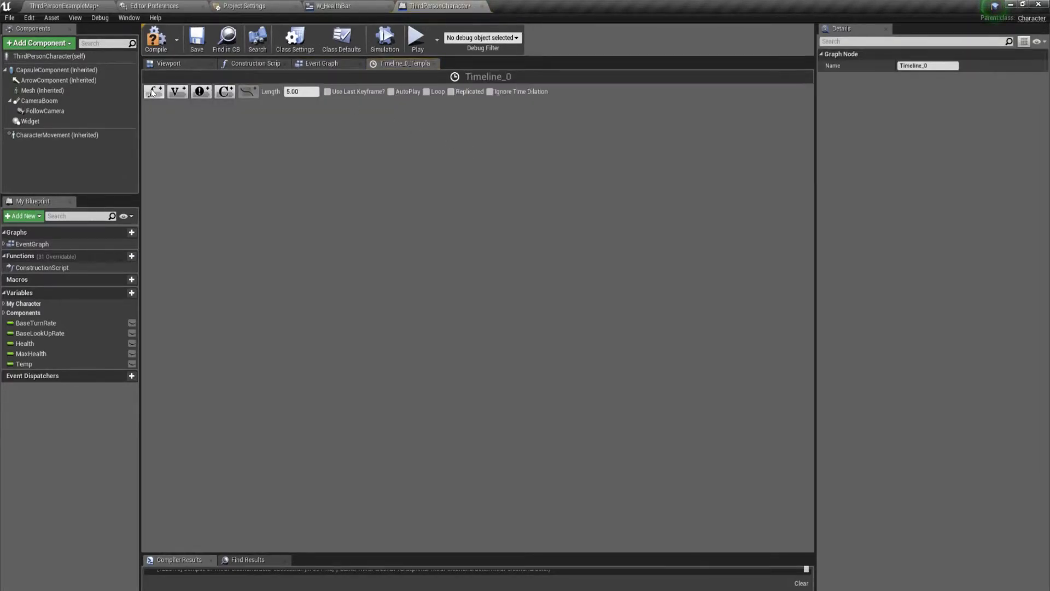
left_click(153, 92)
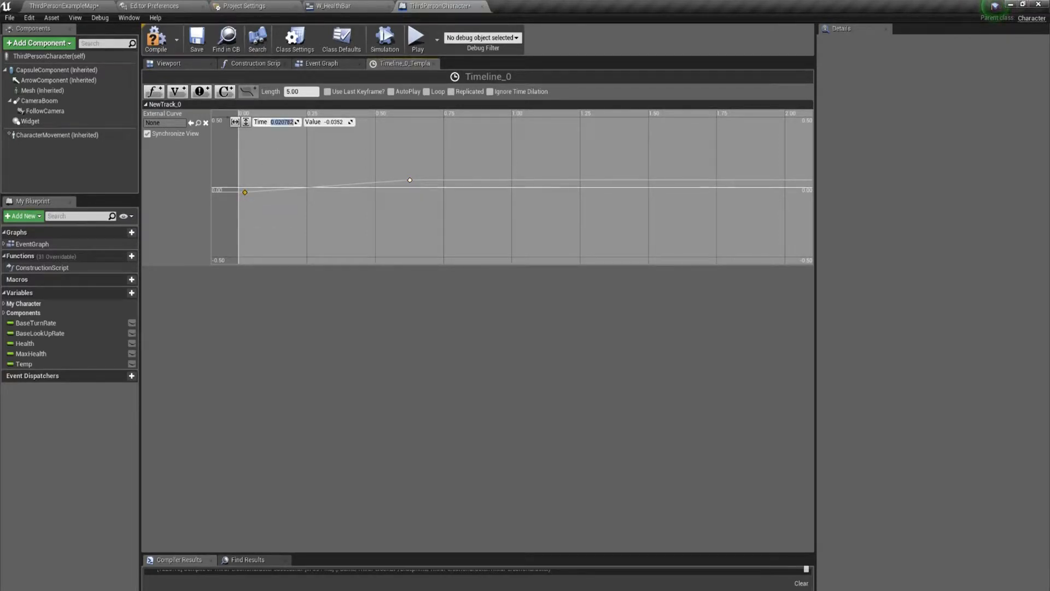
left_click_drag(244, 192, 239, 187)
type("1")
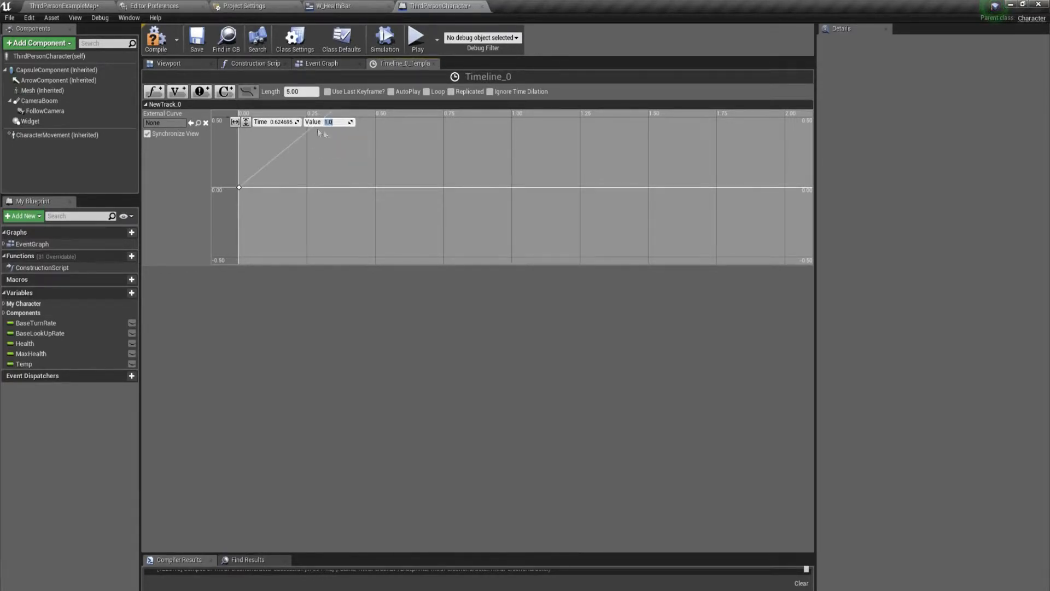
mouse_move(328, 135)
type("0.5")
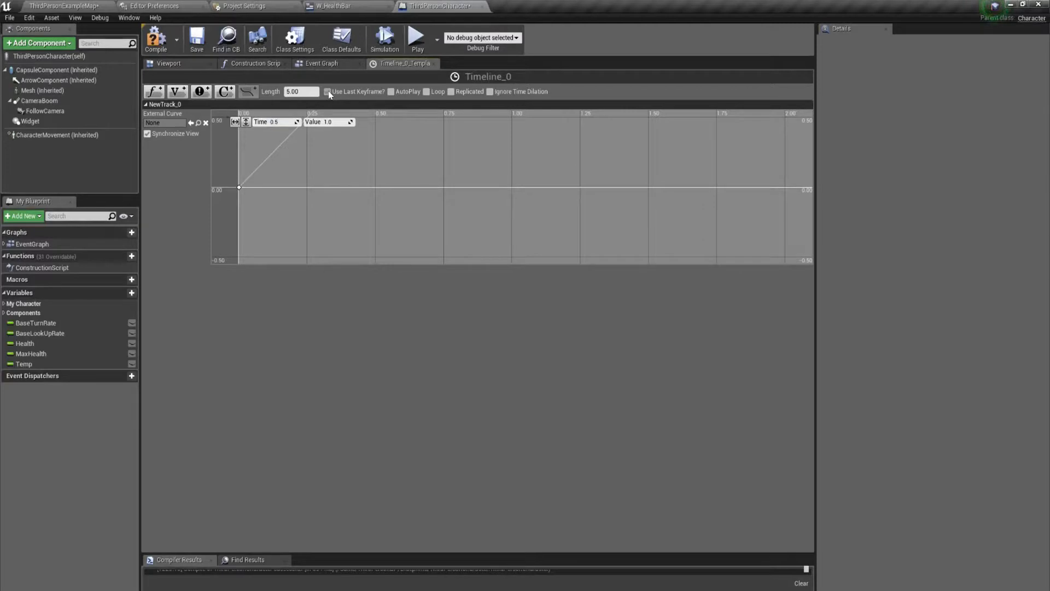
left_click(327, 92)
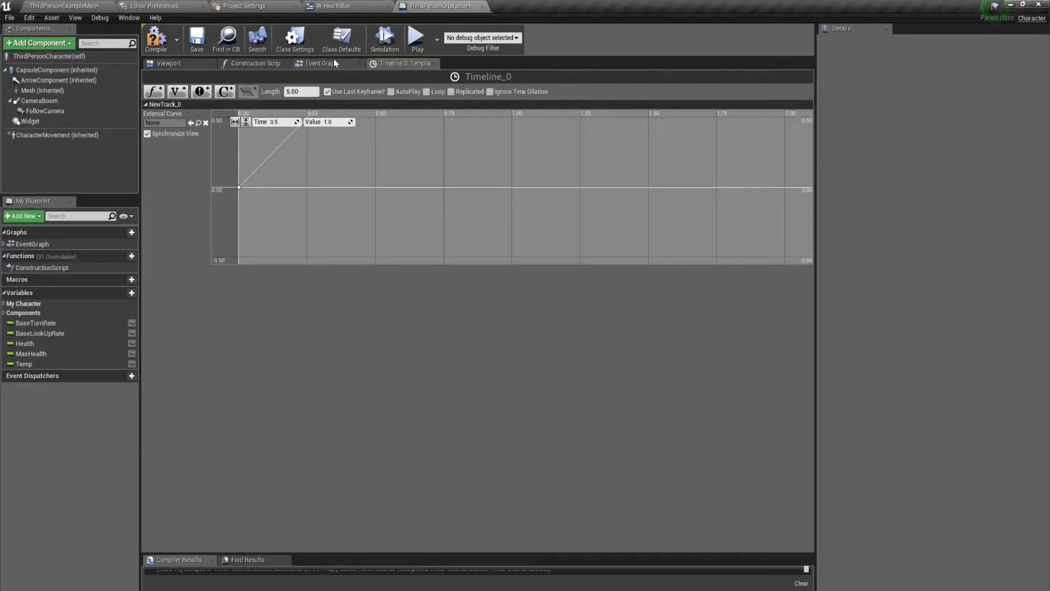
triple_click(300, 90)
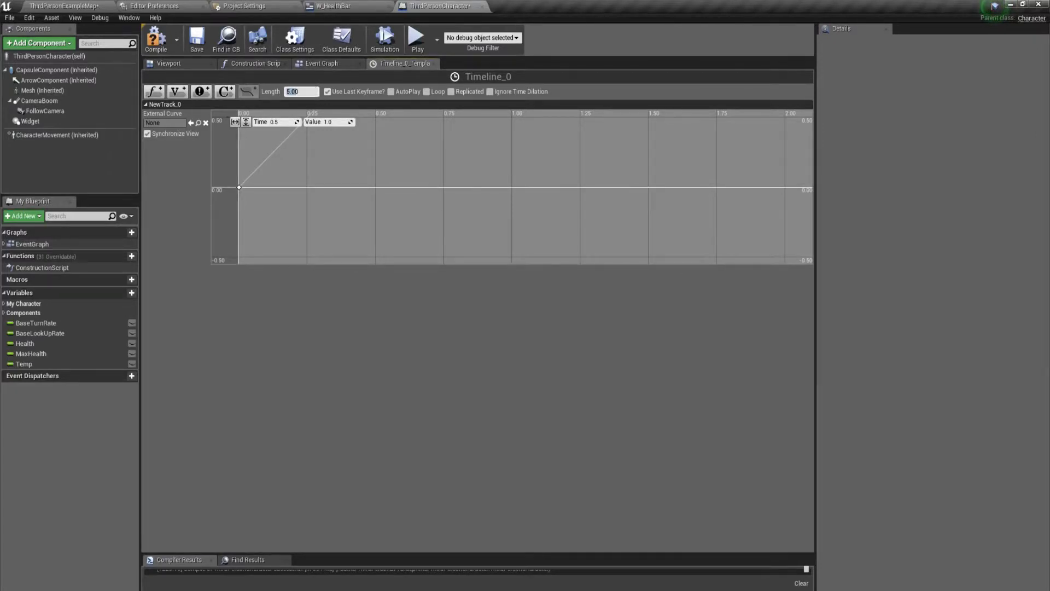
left_click(321, 64)
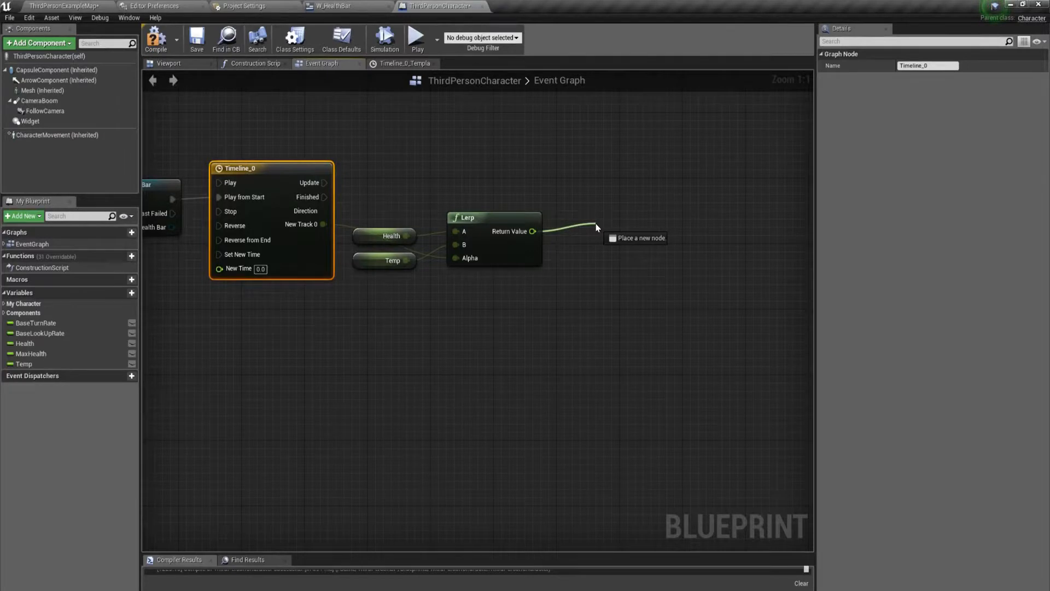
Step: Feed the Lerp result into Normalize to Range with MaxHealth as the range maximum
left_click(595, 231)
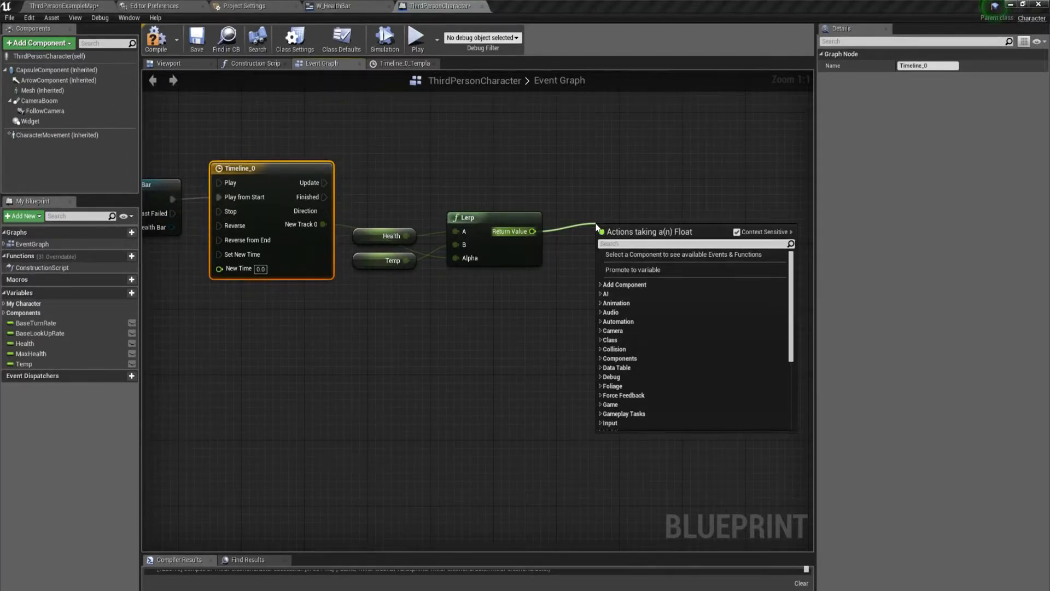
mouse_move(652, 222)
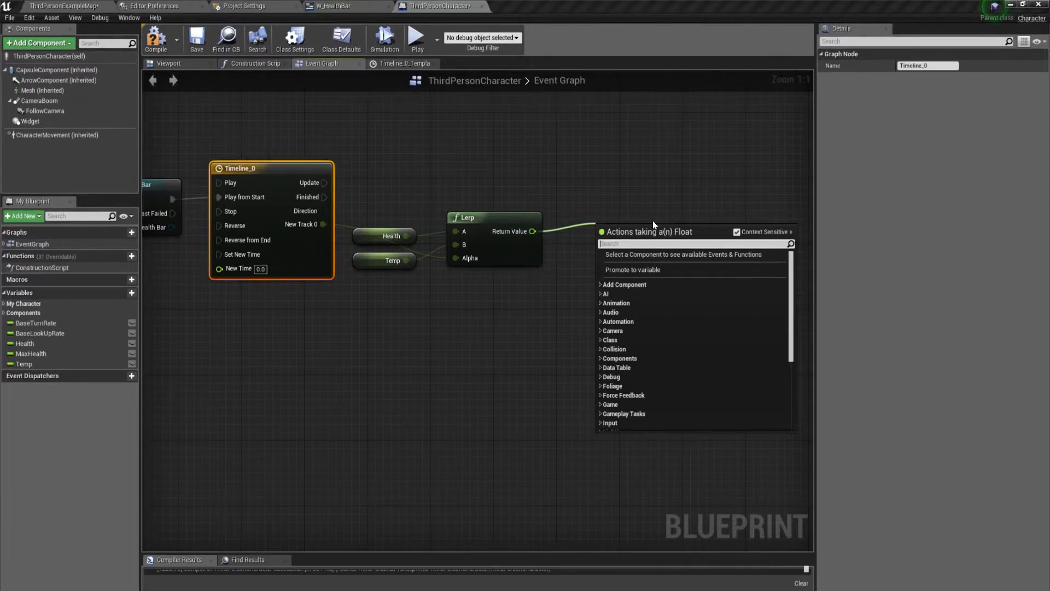
type("normas")
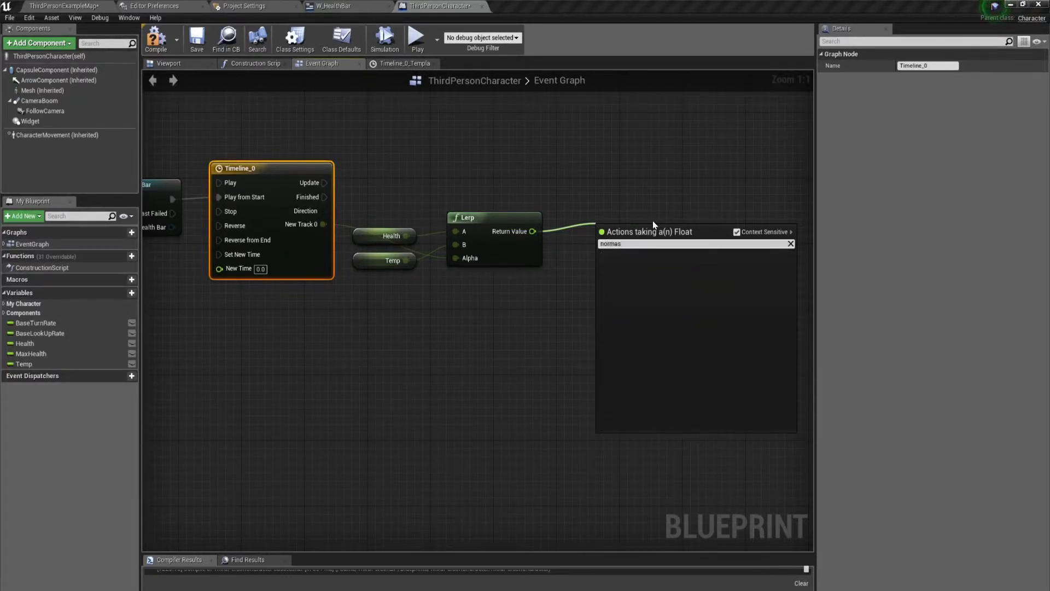
left_click(649, 243)
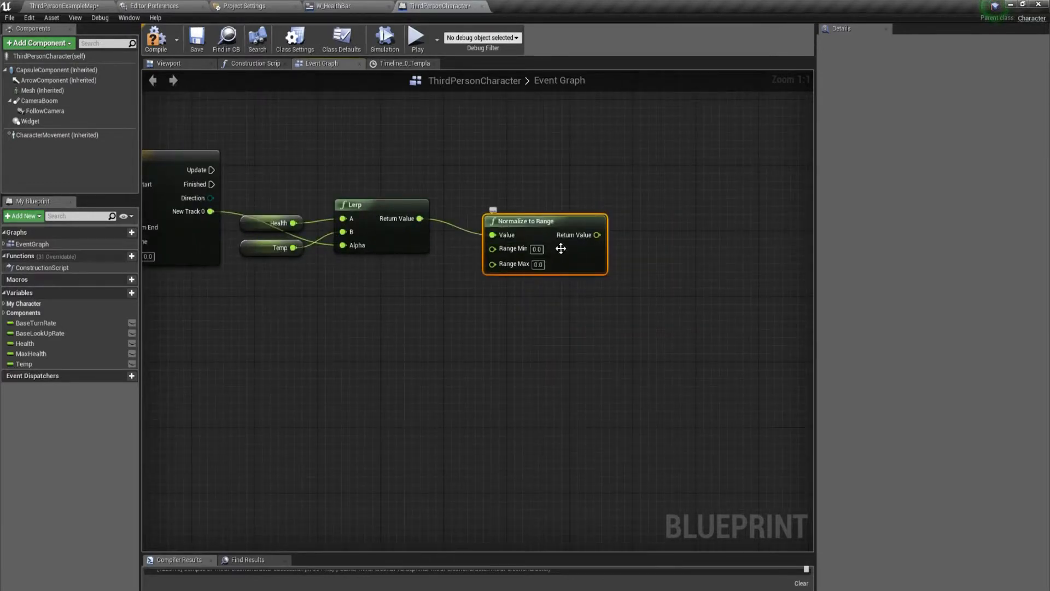
left_click(31, 353)
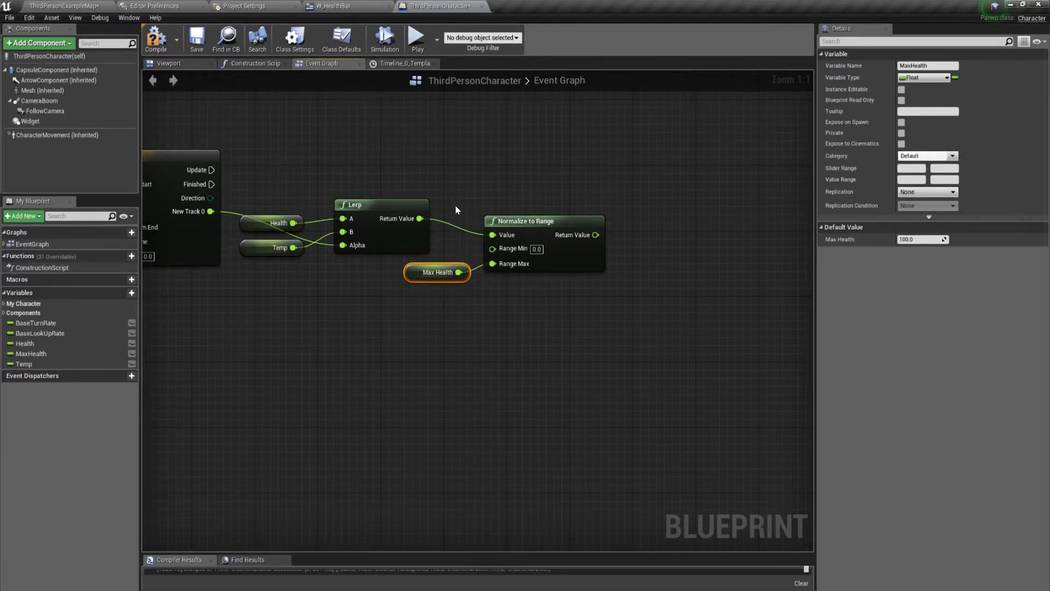
mouse_move(495, 199)
type("s")
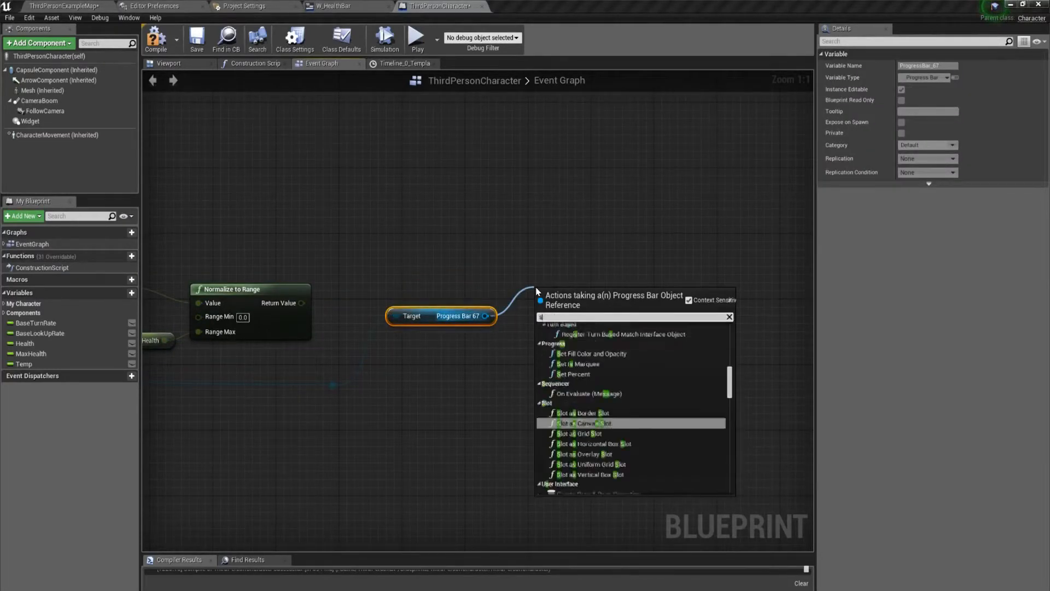
Step: Set Progress Bar 67's percent from the normalized health and add Set Value for Slider 45
left_click(572, 374)
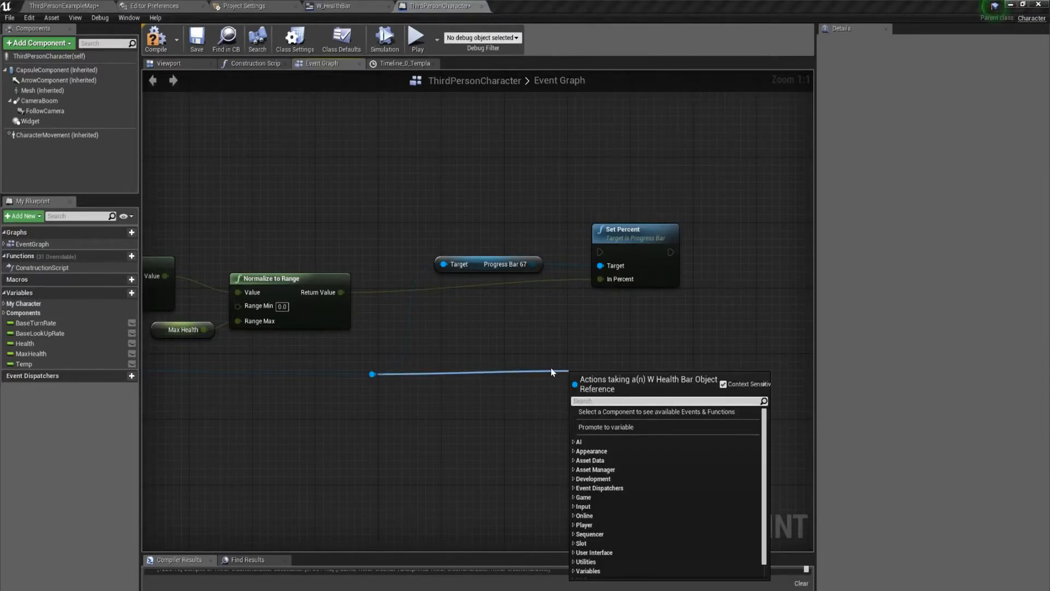
scroll("down", 3)
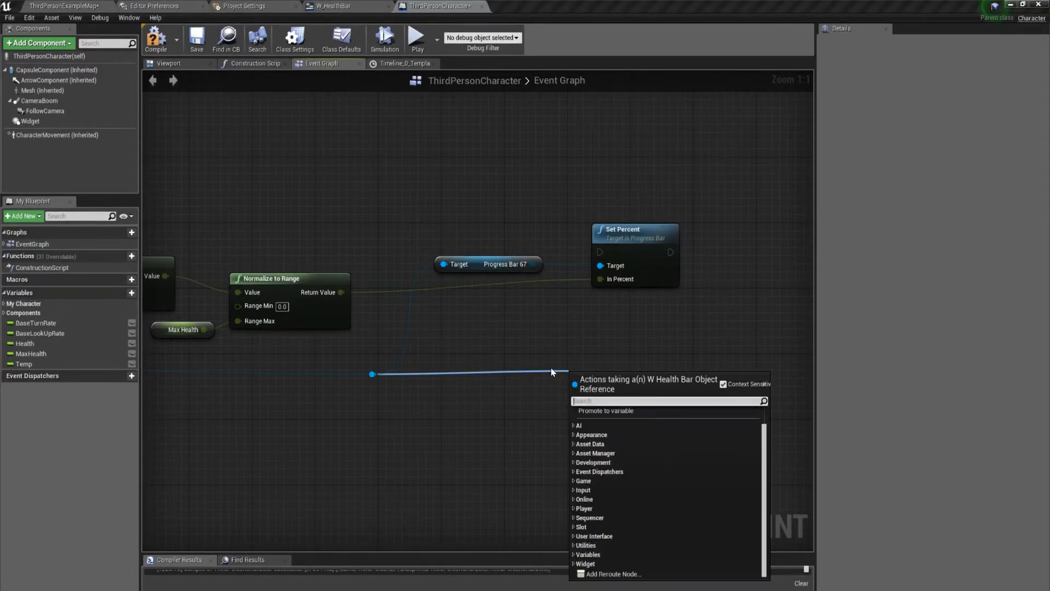
type("get slide")
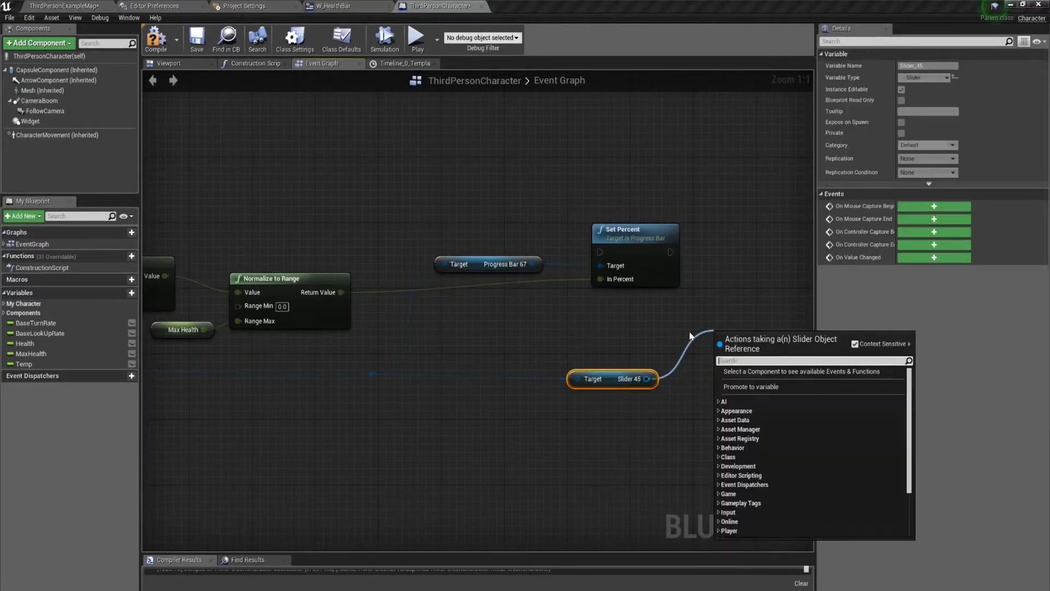
type("set value")
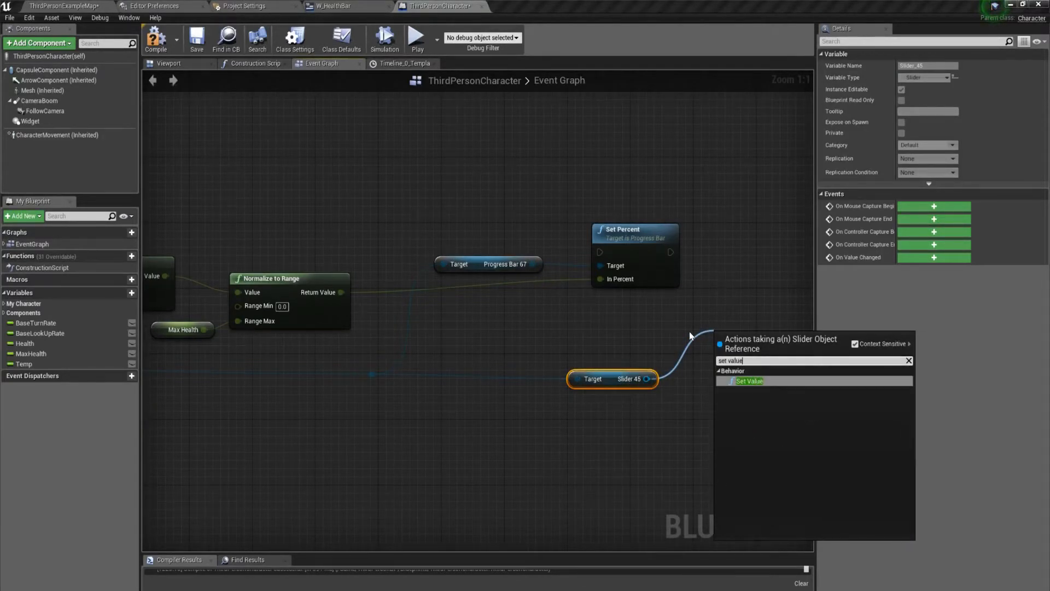
left_click(749, 380)
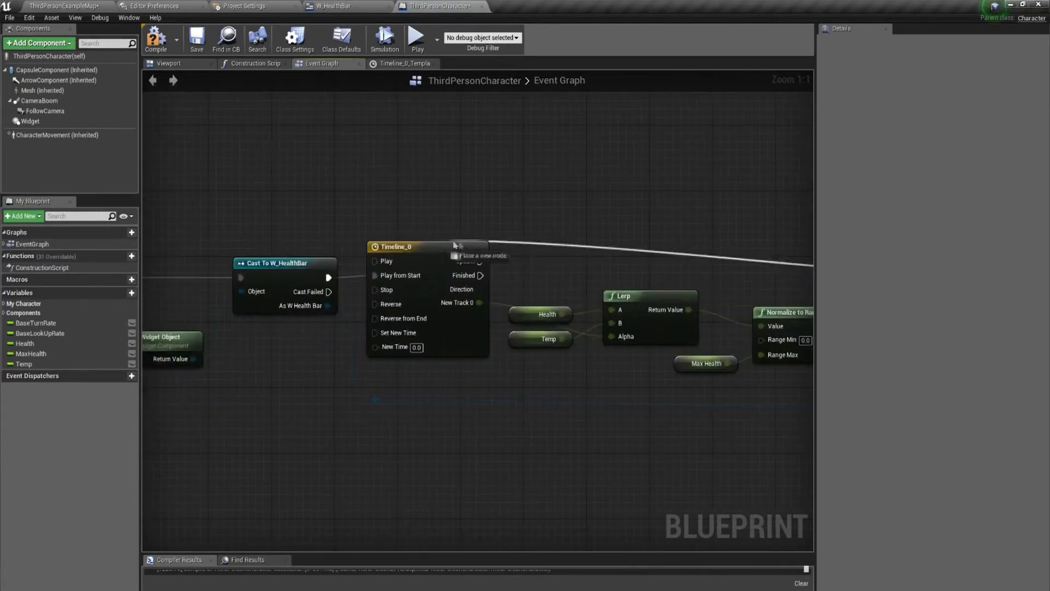
Step: Set Health from Temp when the timeline finishes, then return to the level editor
left_click_drag(469, 302, 261, 302)
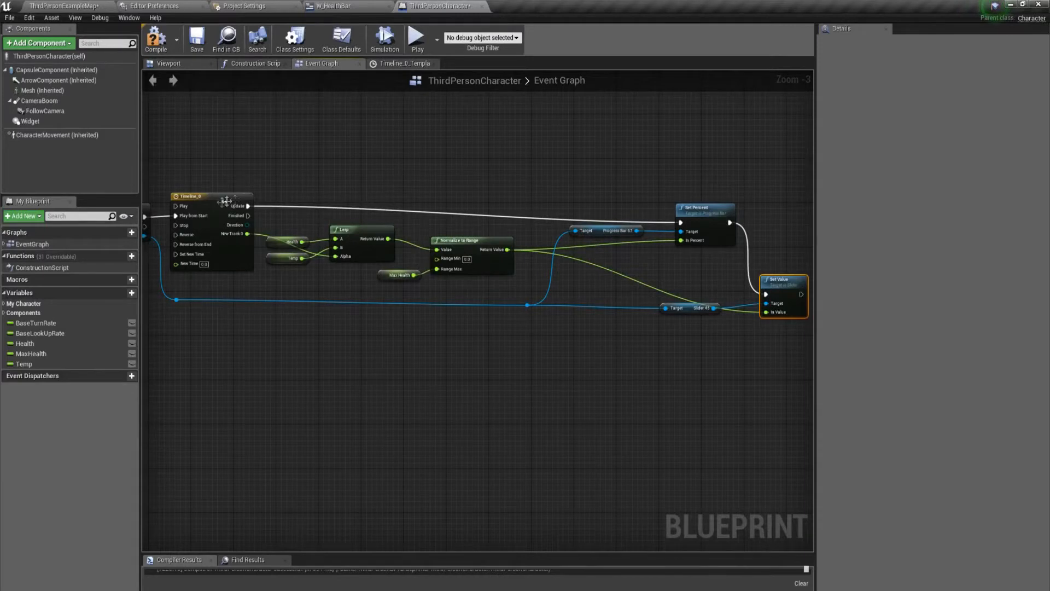
mouse_move(748, 320)
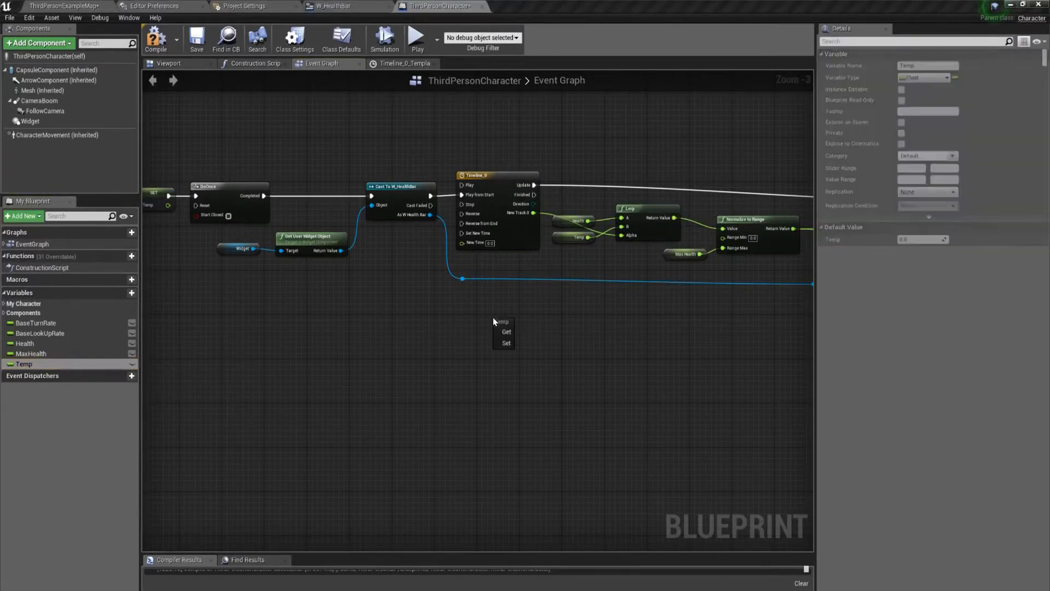
left_click(507, 331)
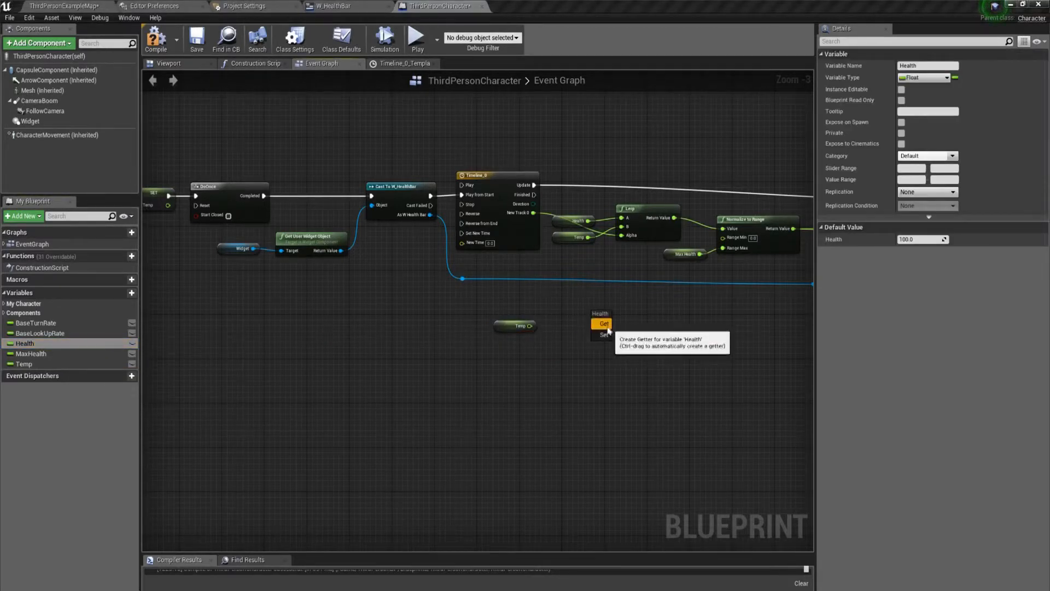
left_click(602, 335)
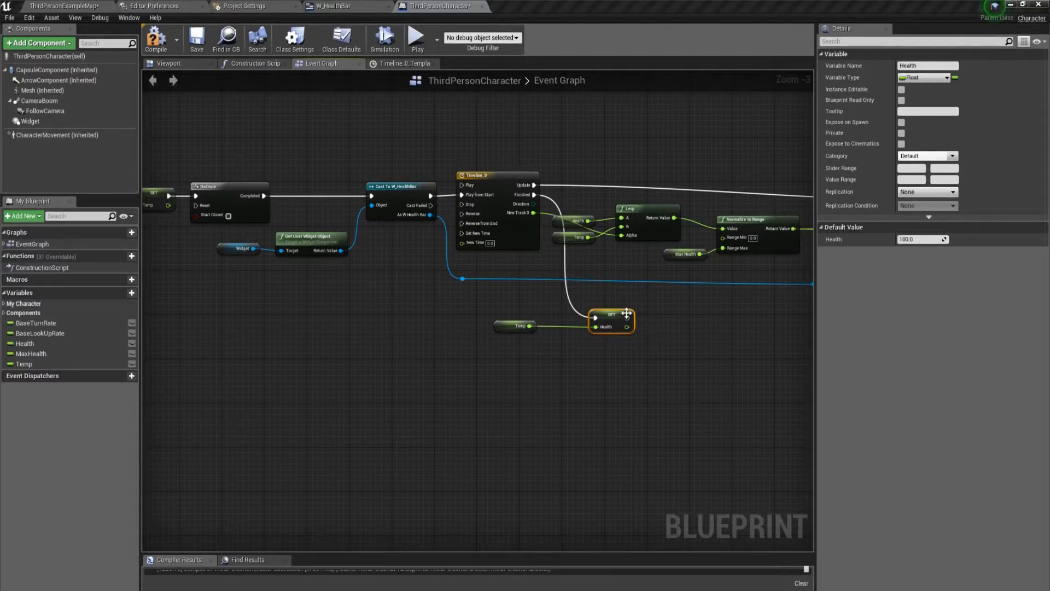
mouse_move(626, 315)
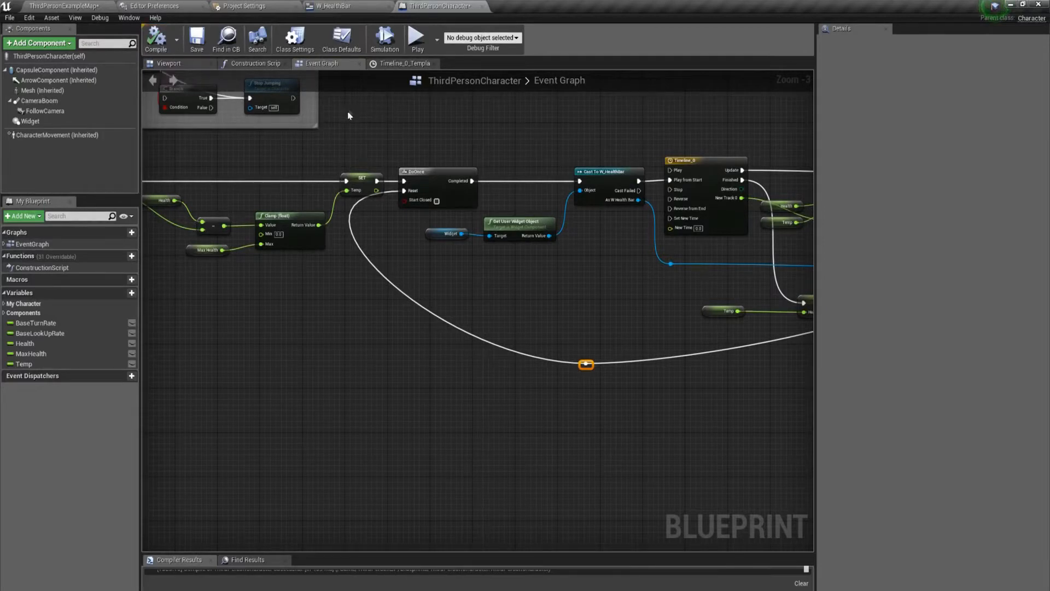
left_click(60, 6)
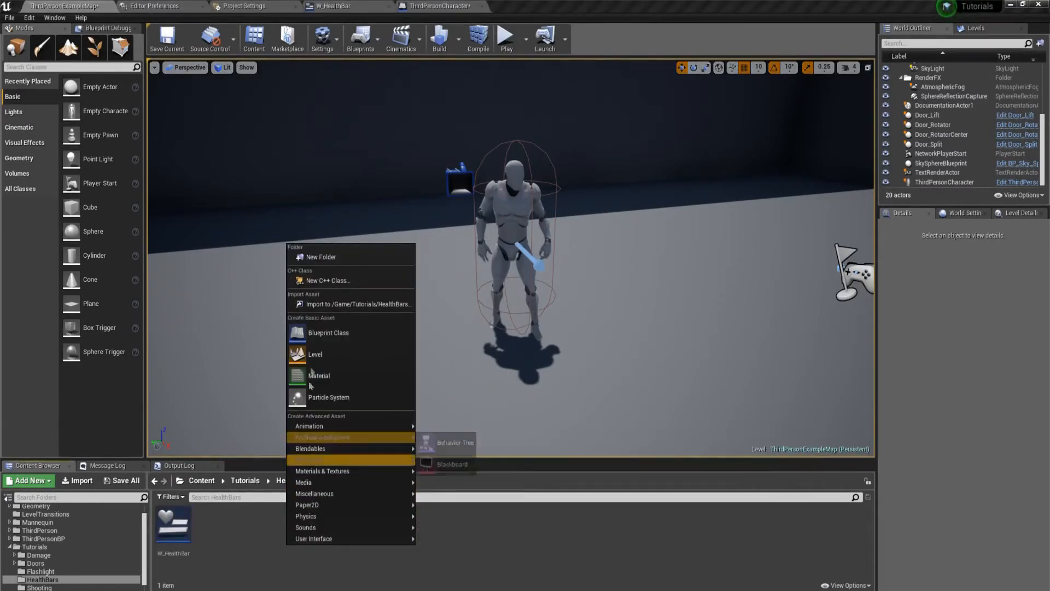
Step: Create a new Actor blueprint, open it, and add a Box Collision component
left_click(327, 332)
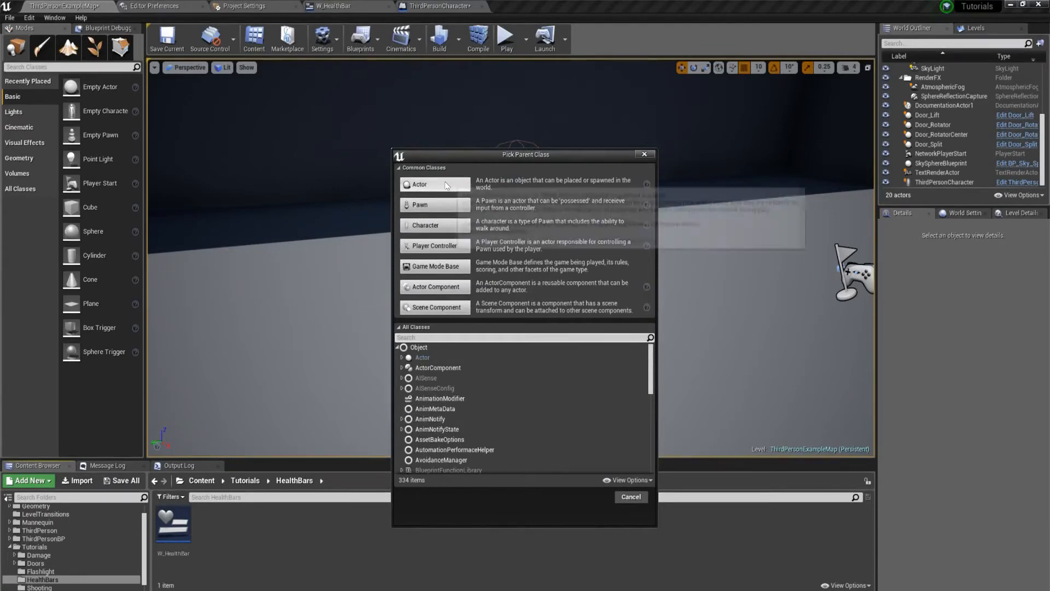
left_click(434, 184)
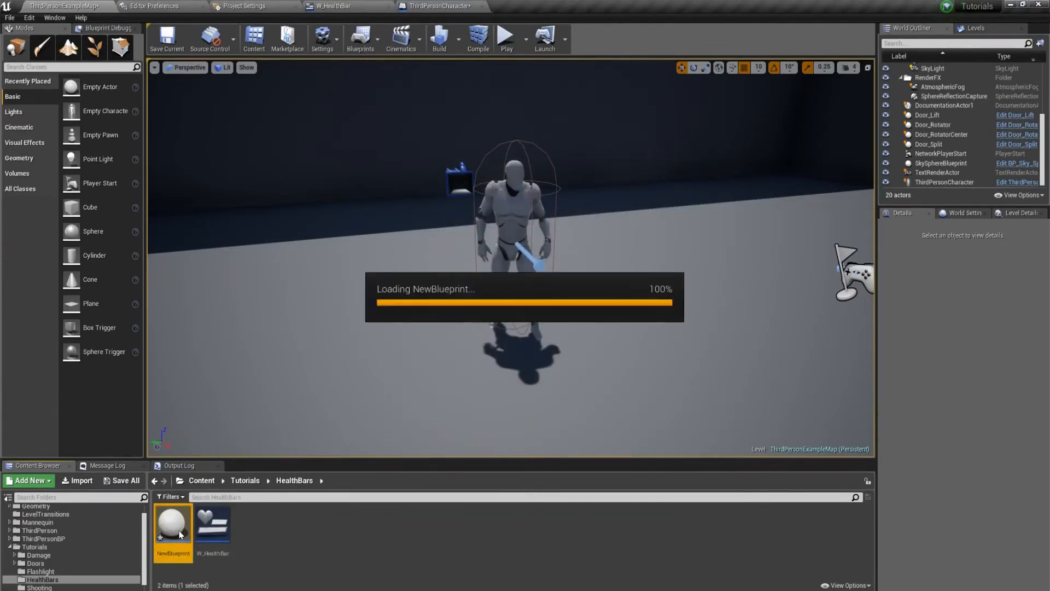
double_click(173, 524)
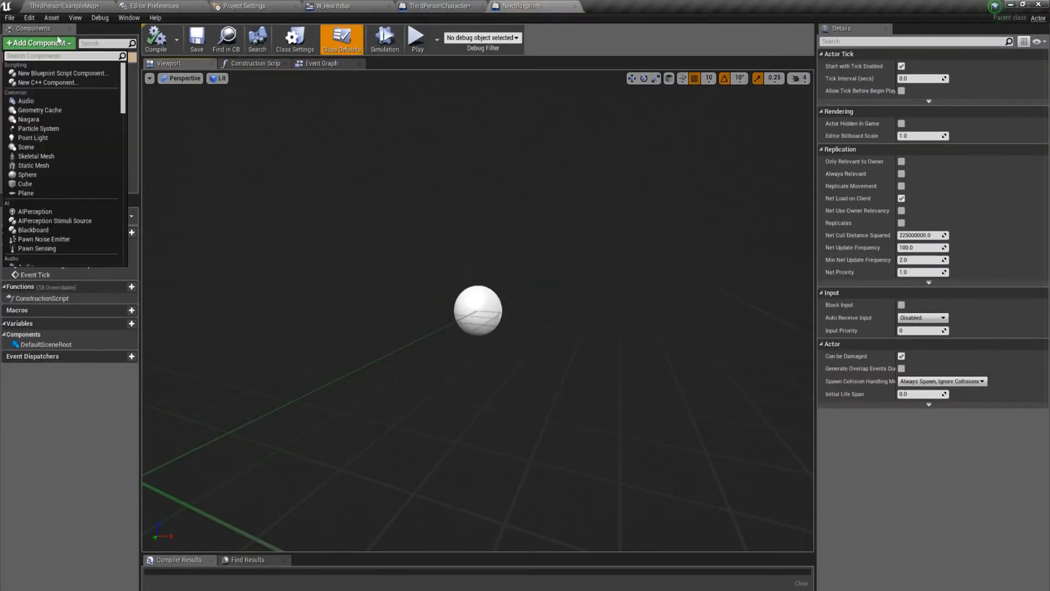
type("box co")
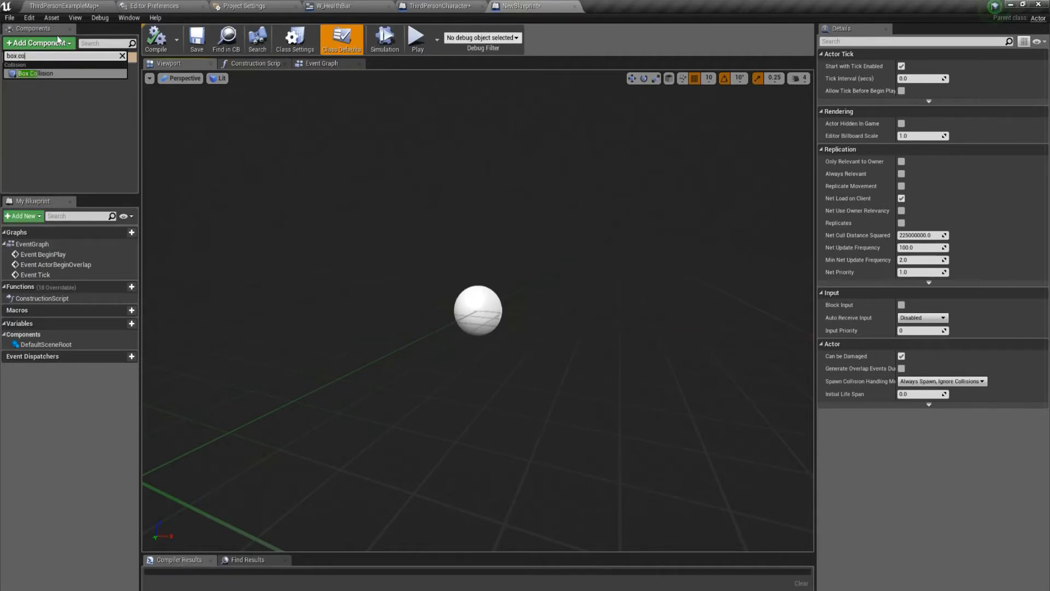
left_click(36, 73)
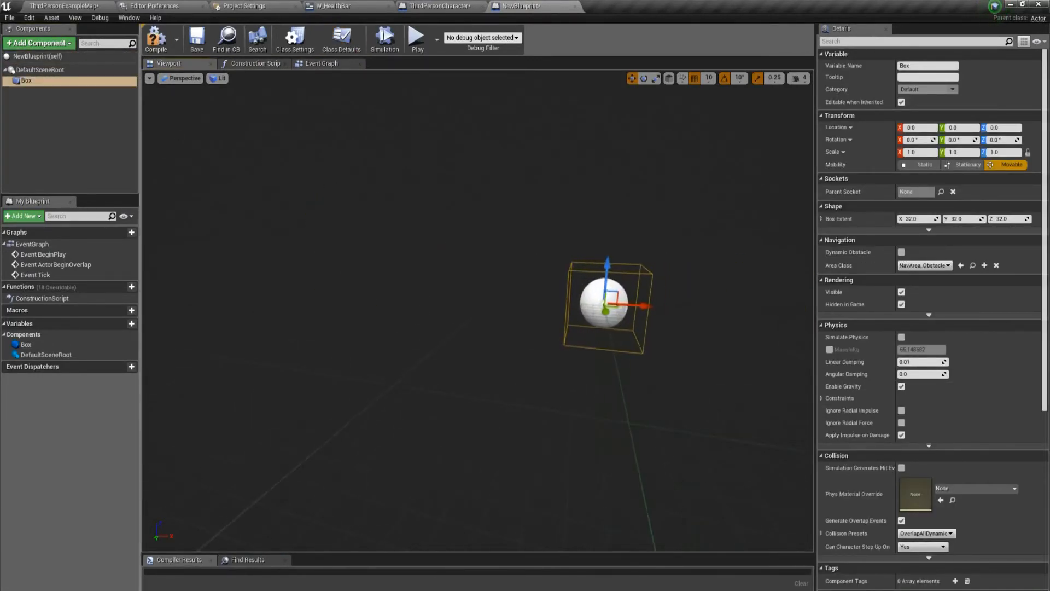
Step: Make the box collision visible in game and compile the blueprint
scroll("down", 3)
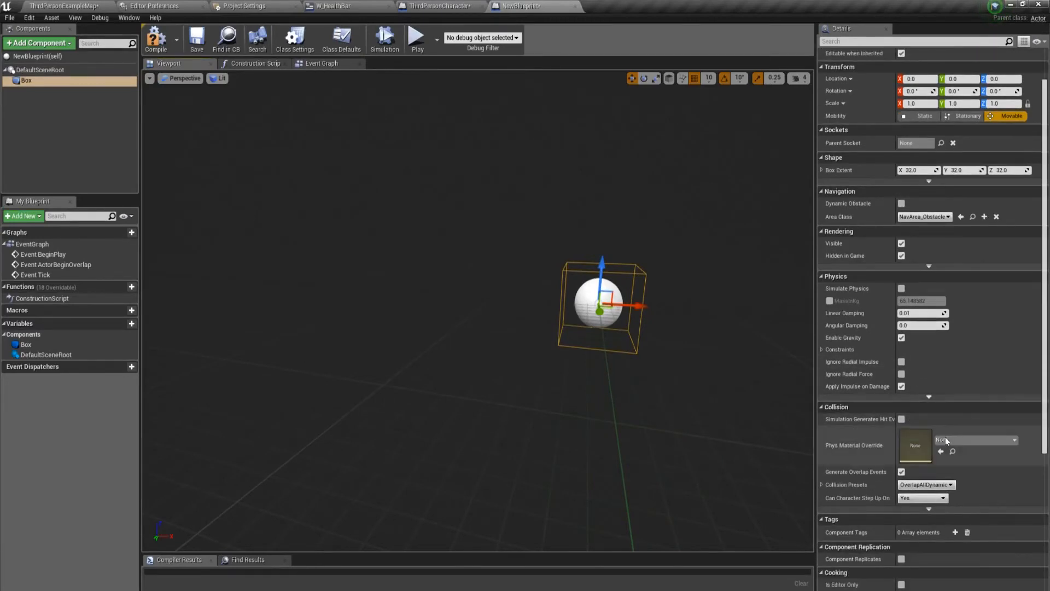
scroll("down", 3)
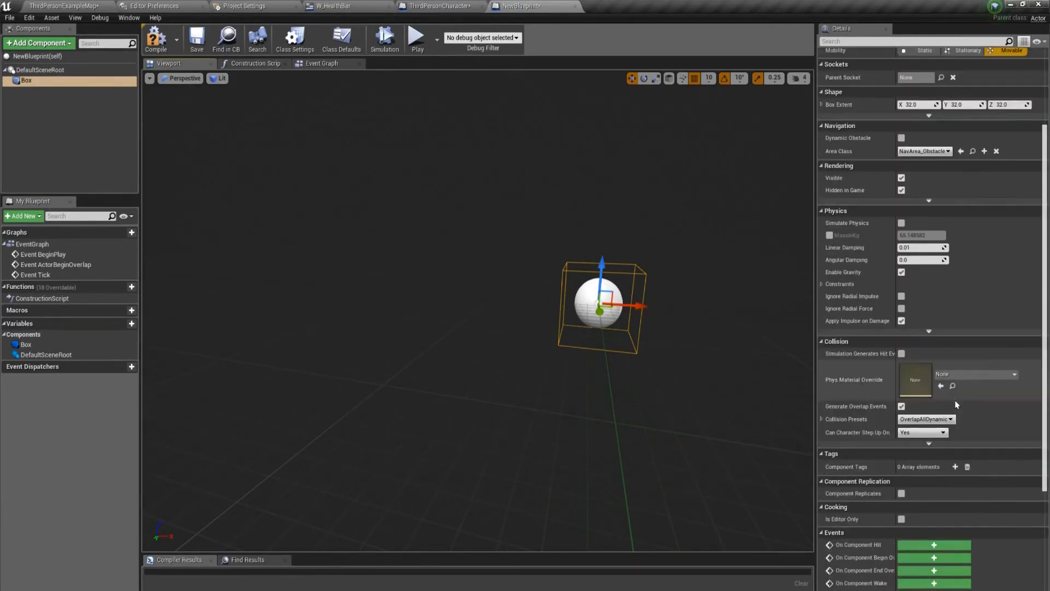
scroll("up", 3)
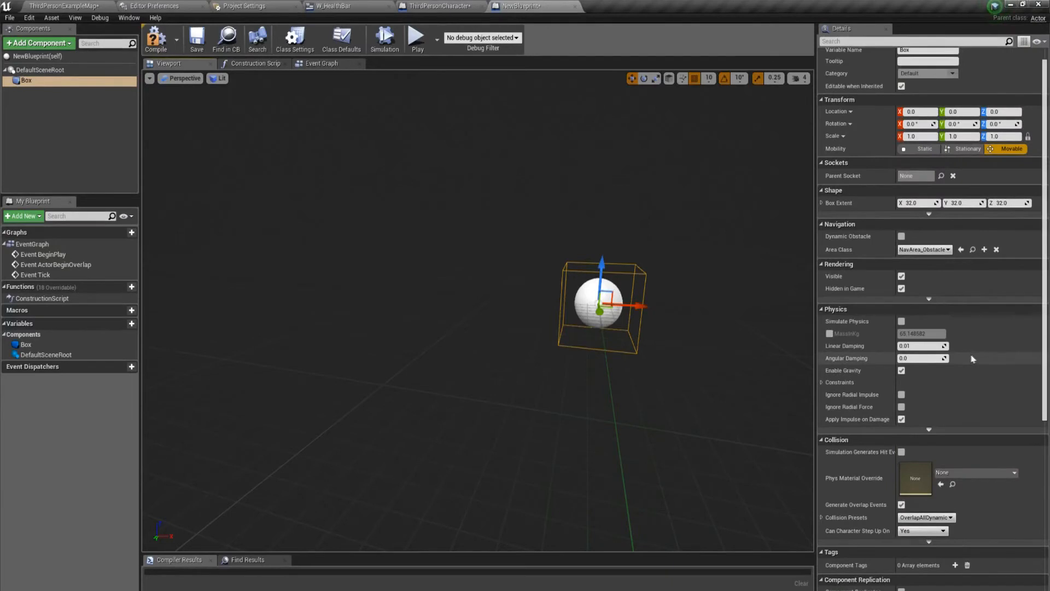
scroll("up", 3)
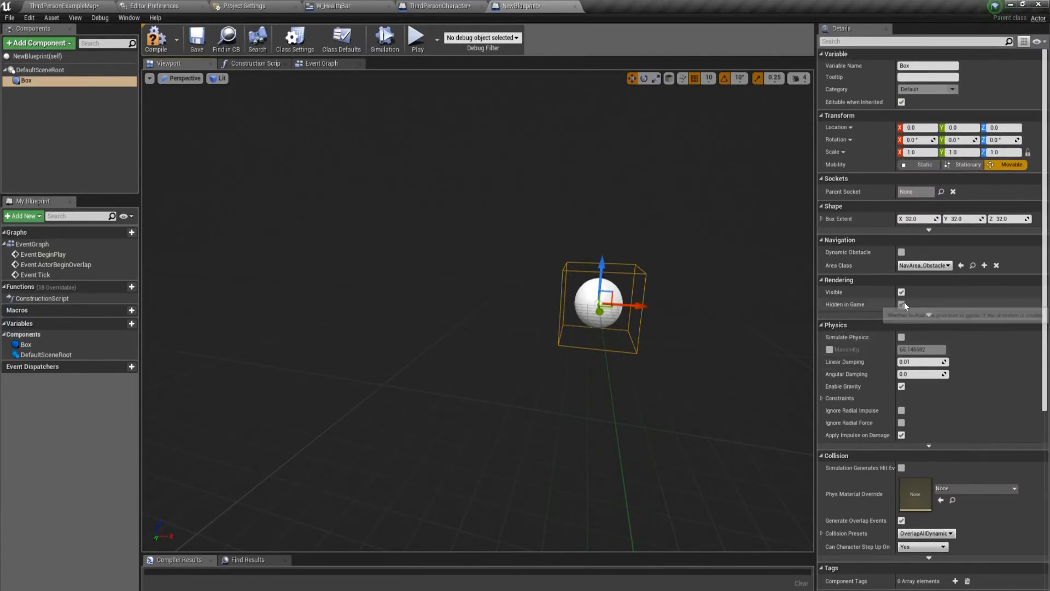
left_click(155, 39)
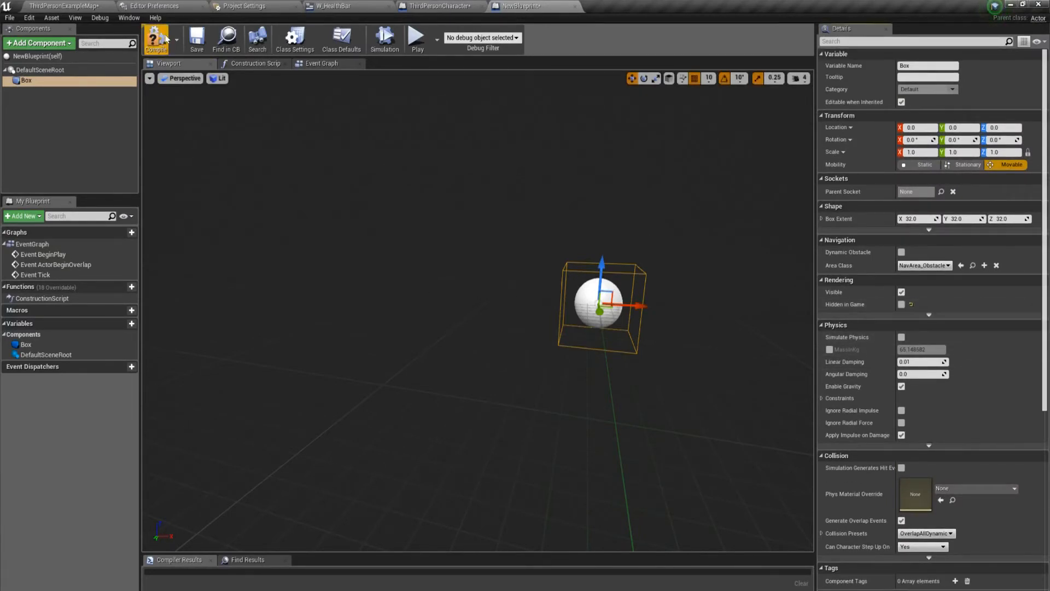
left_click(322, 64)
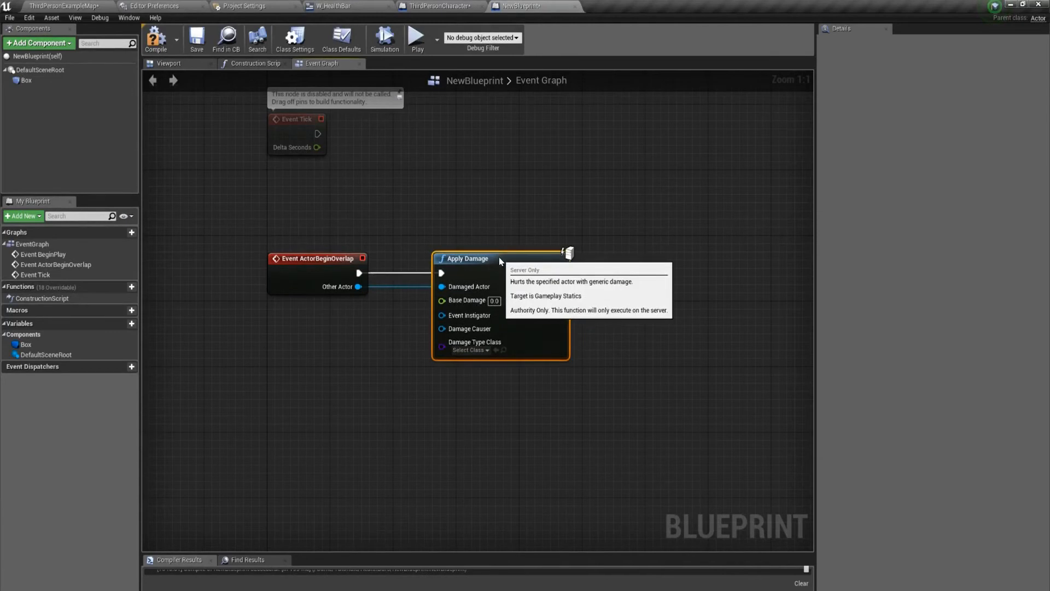
Step: Promote Apply Damage's Base Damage to the variable NewVar_0 and compile
right_click(467, 299)
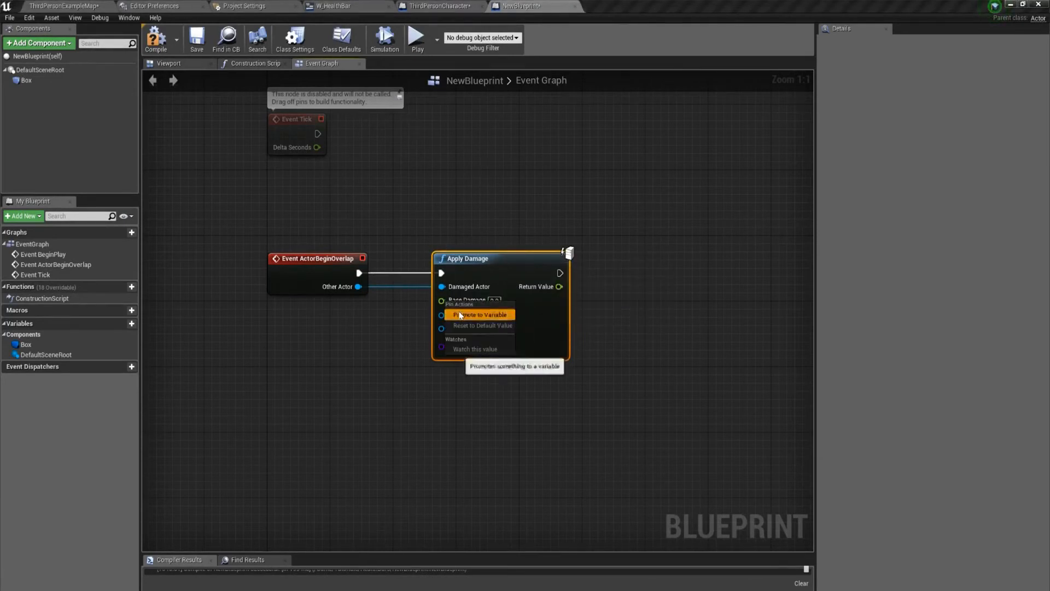
left_click(481, 315)
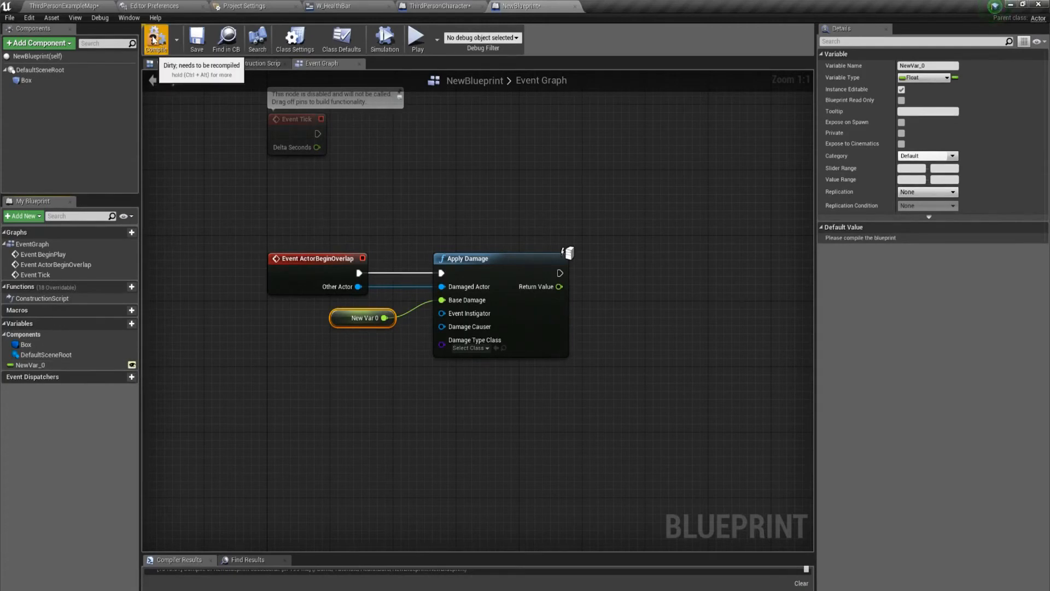
left_click(60, 5)
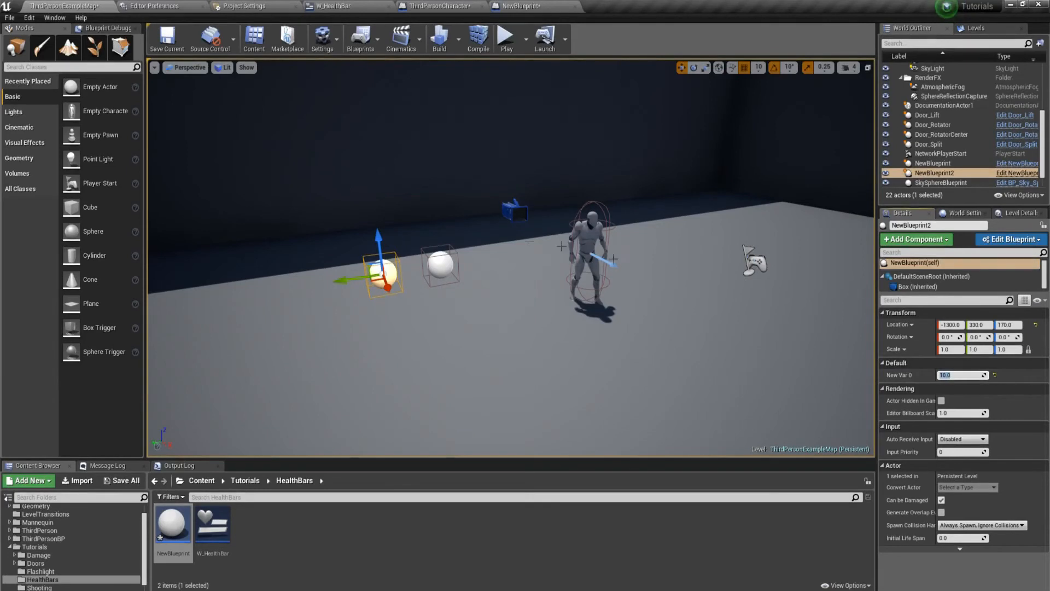
Step: Select the second damage actor for its -10.0 value and play-test the level
left_click(935, 163)
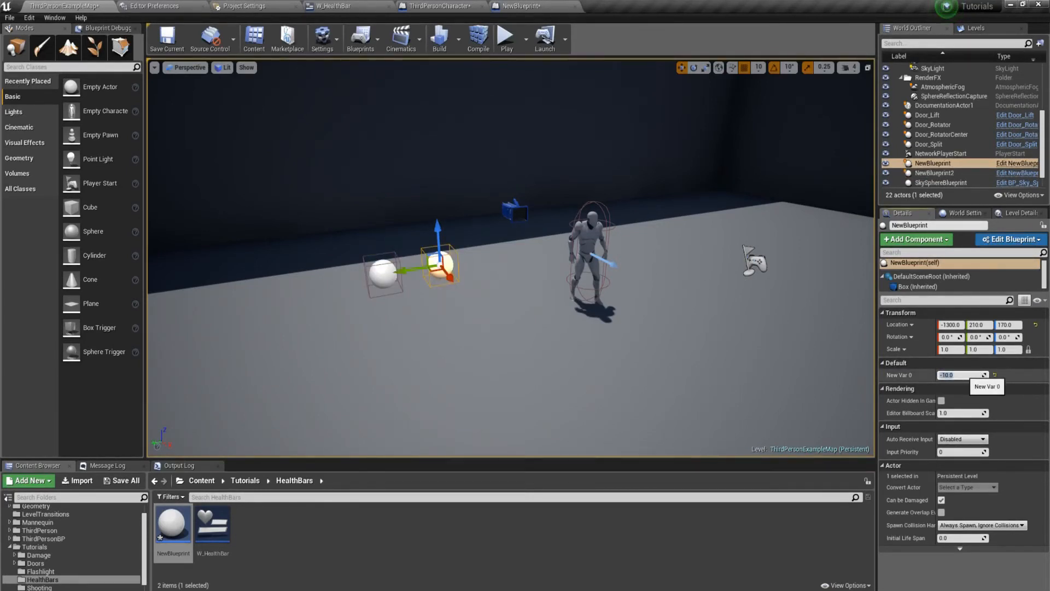
mouse_move(506, 38)
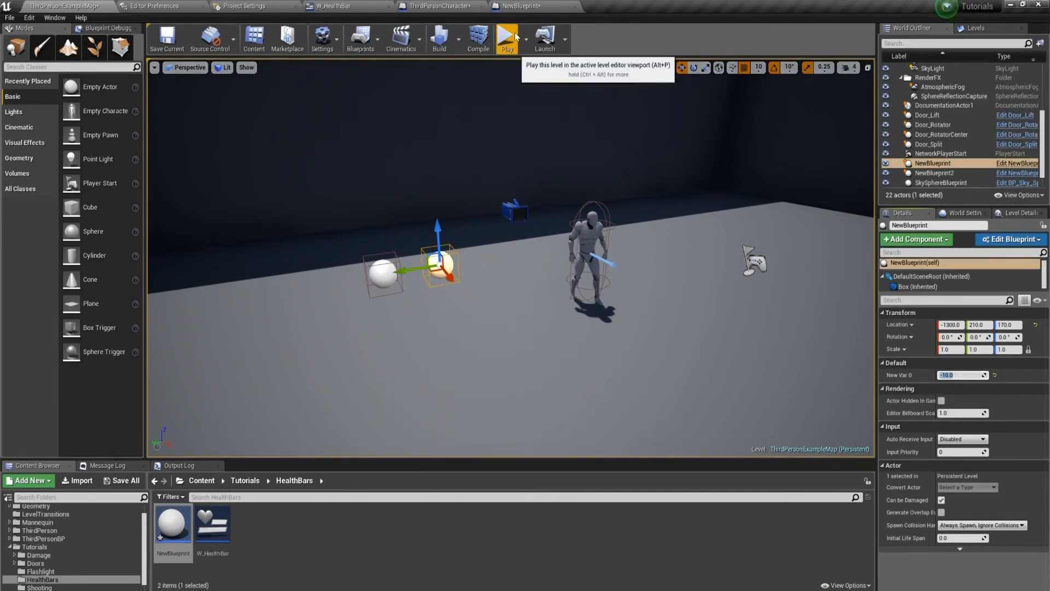
left_click(507, 38)
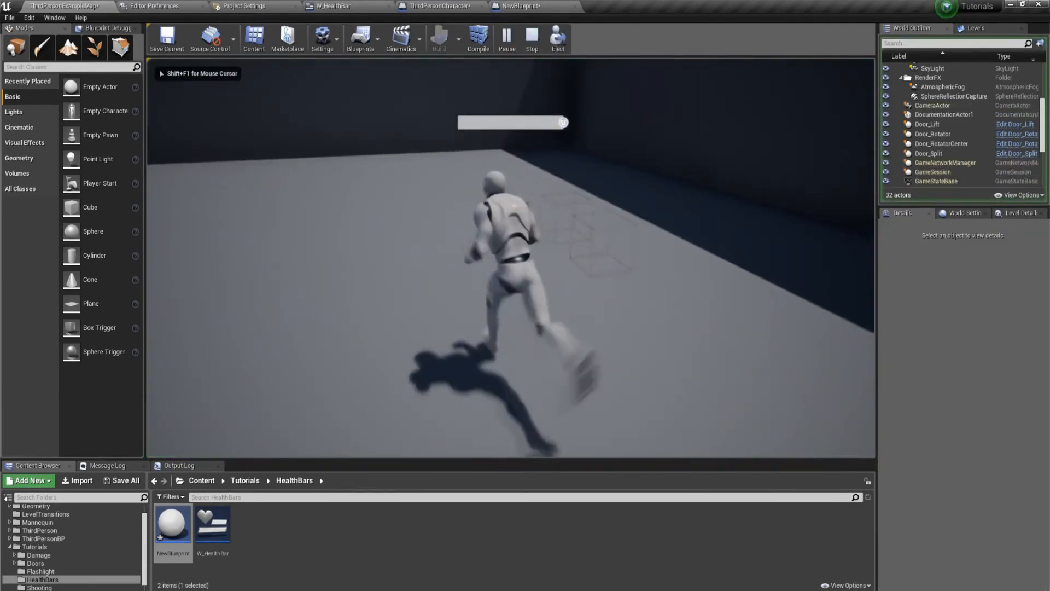